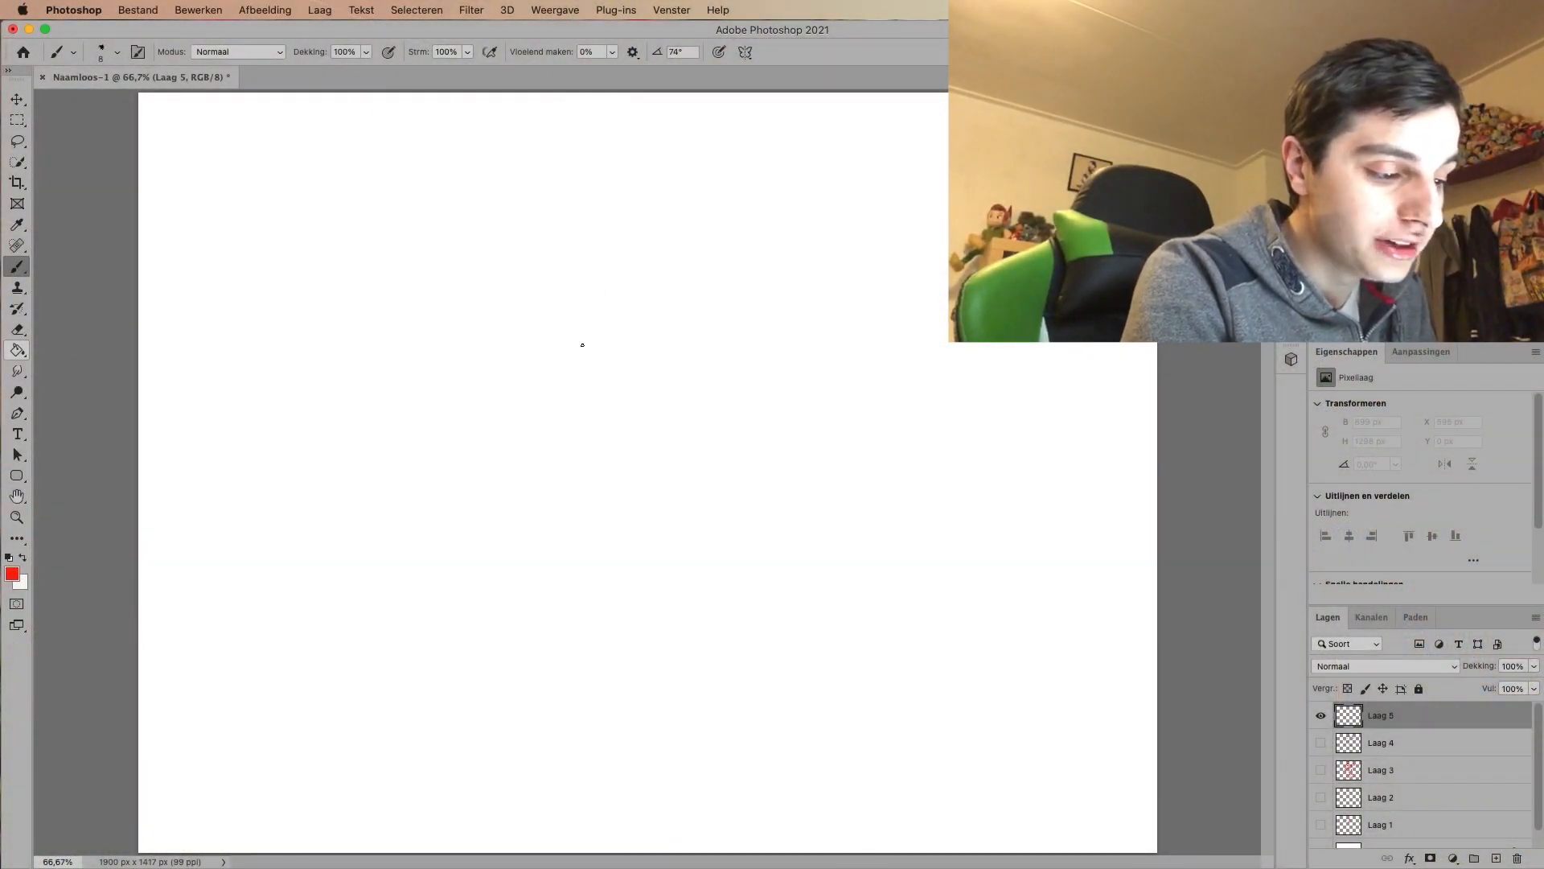
Step: Sketch a rough red circle for the head near the top of the canvas
drag(576, 287, 566, 349)
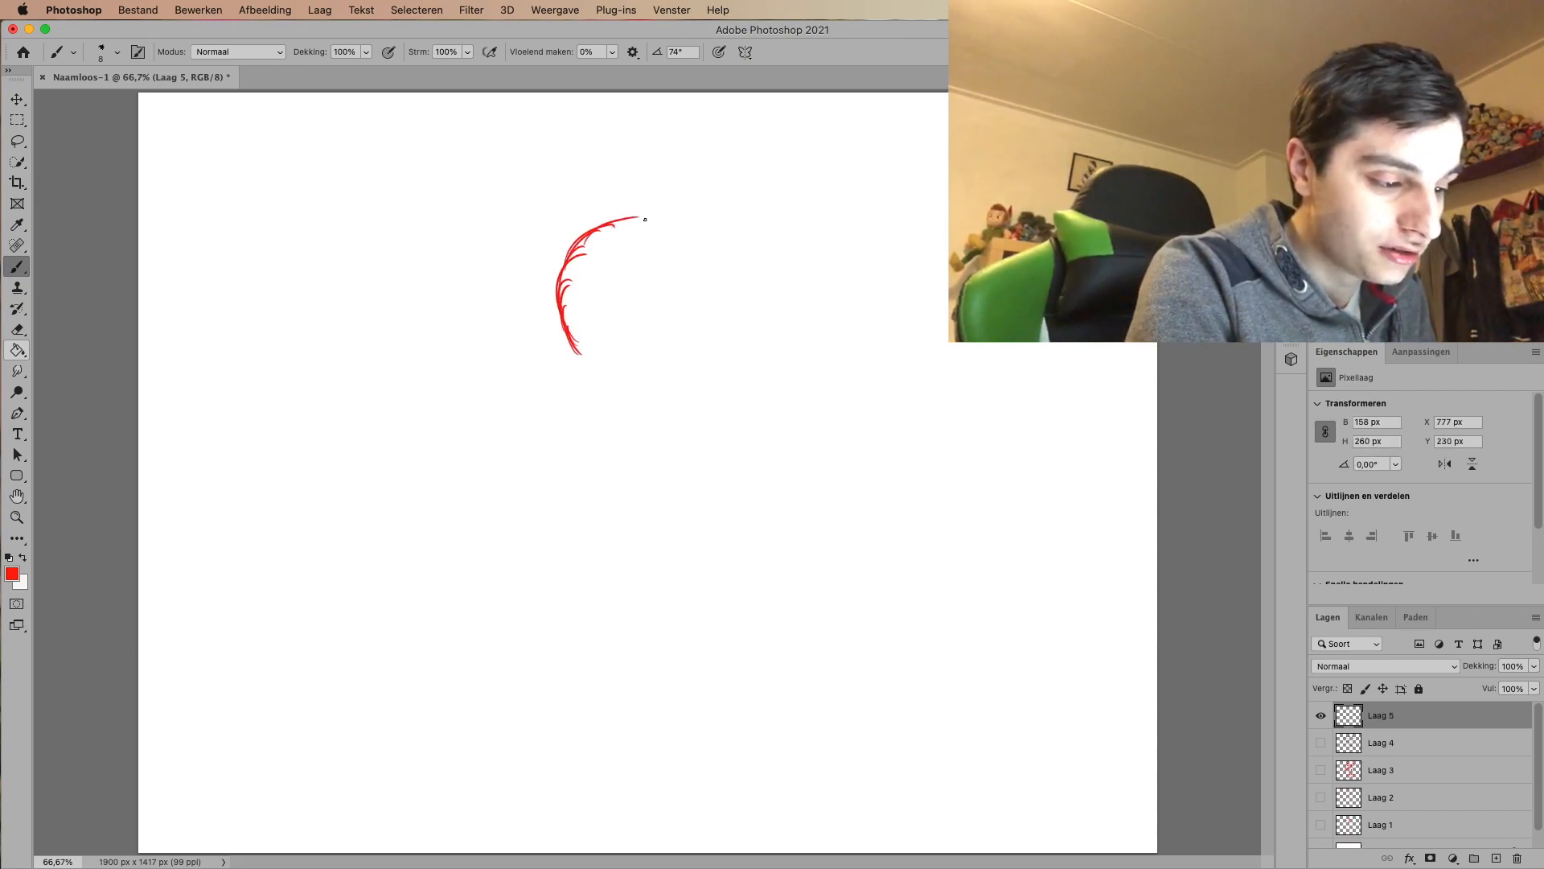
drag(645, 219, 707, 307)
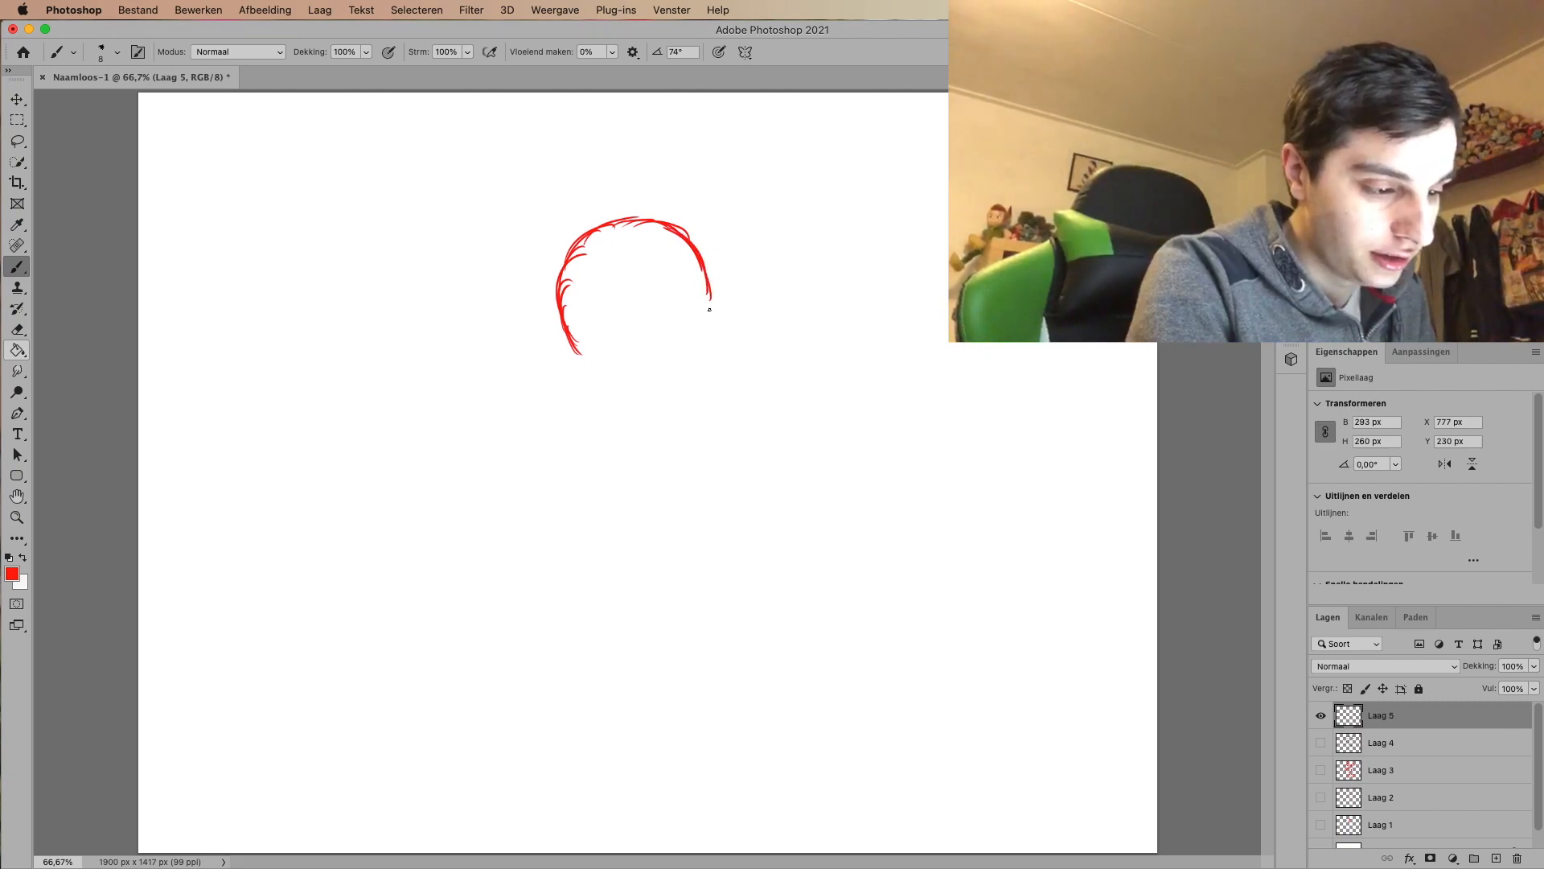
drag(709, 296, 679, 339)
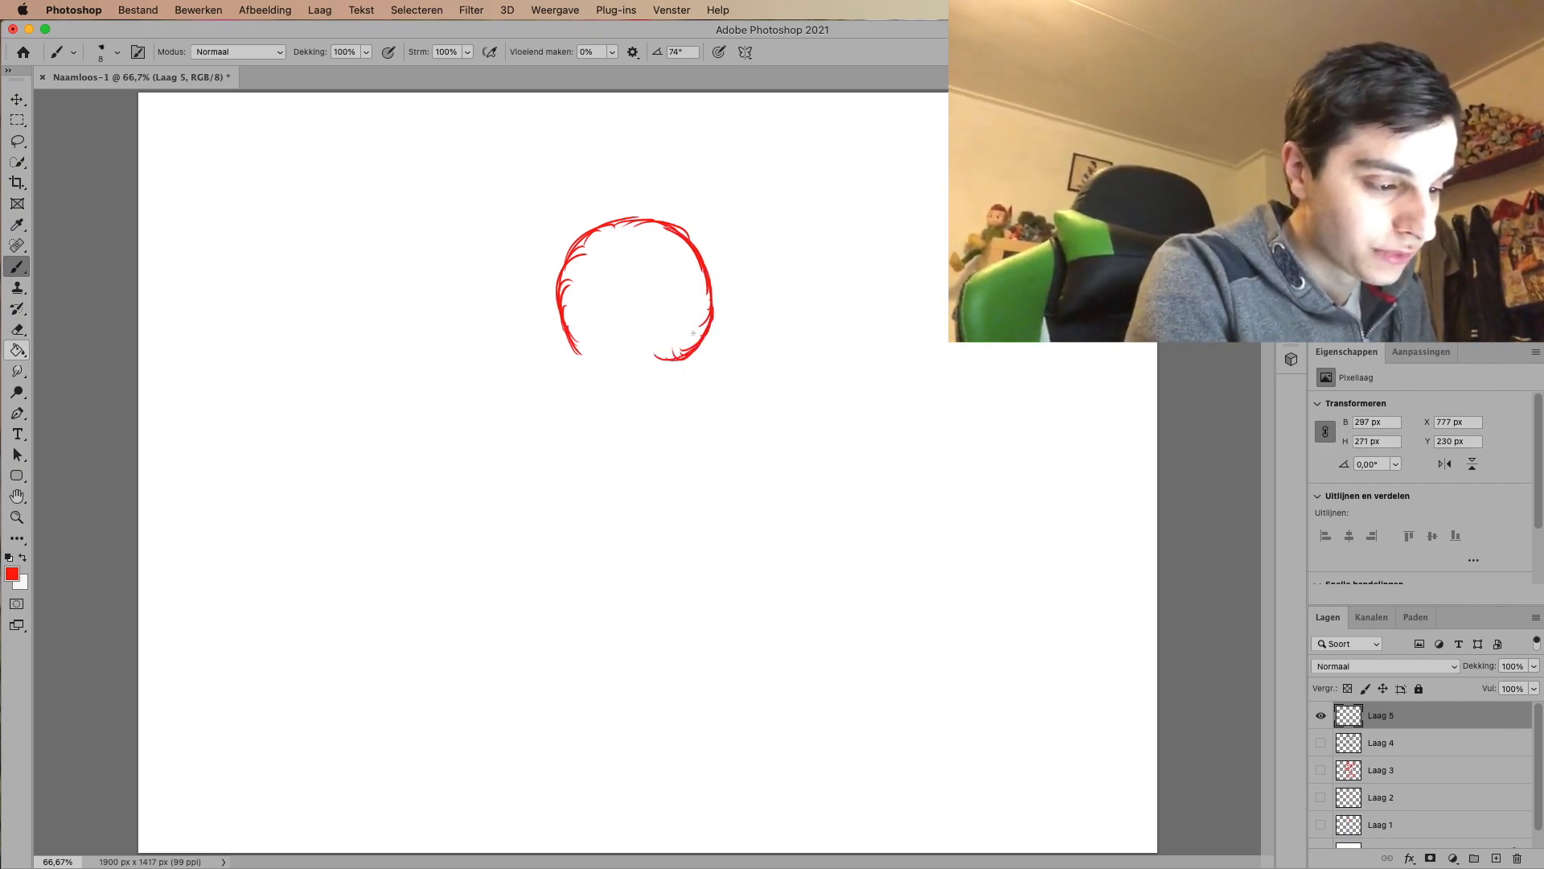
drag(571, 349, 690, 354)
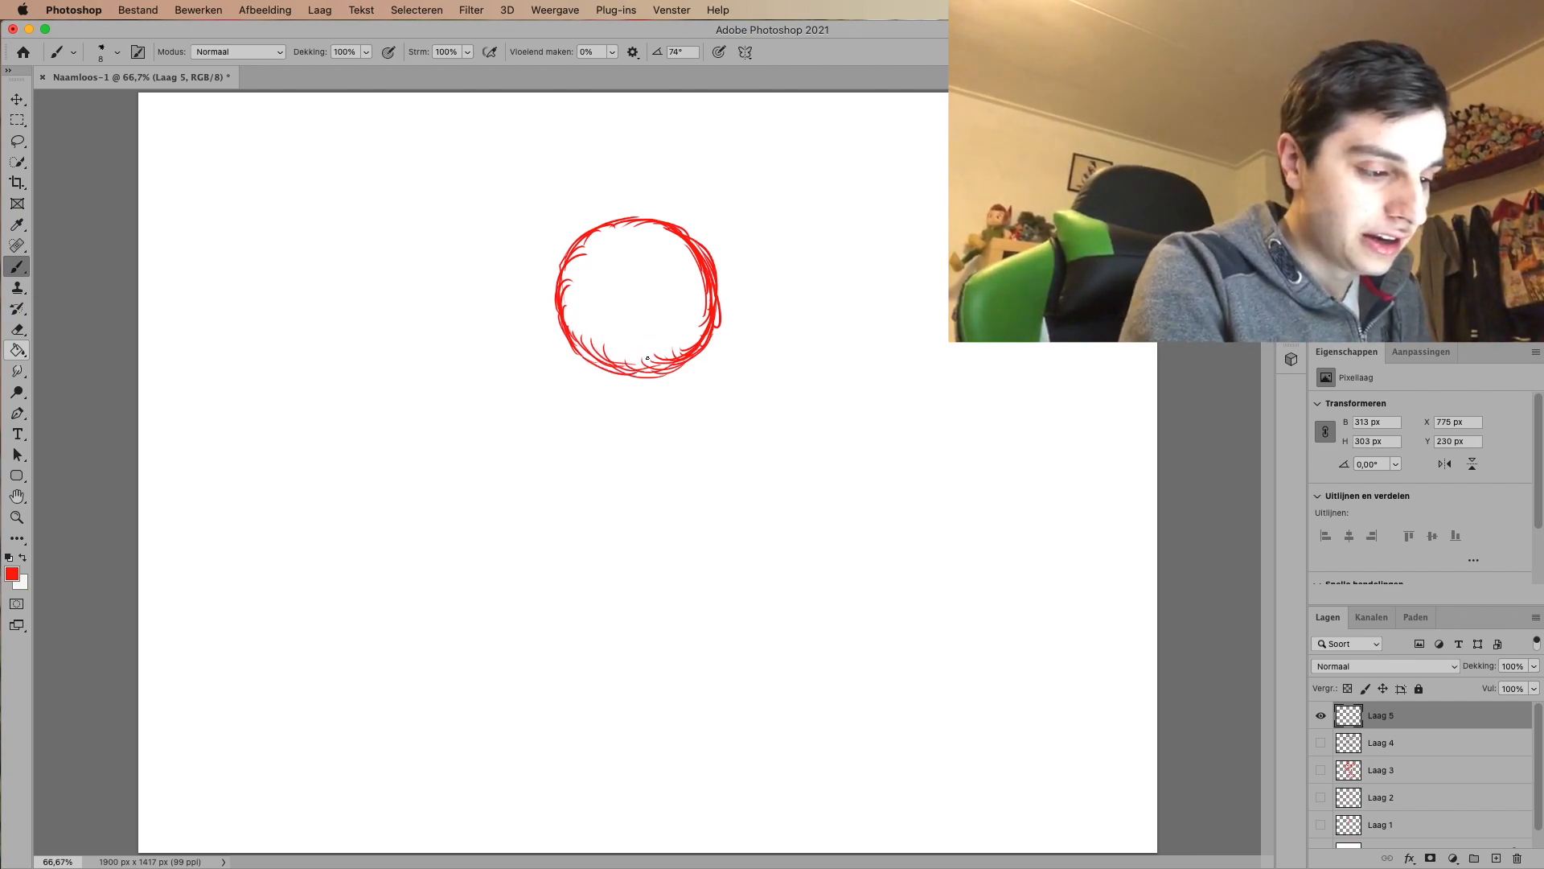
Step: Draw vertical and horizontal red guidelines crossing through the head circle
drag(645, 225, 644, 375)
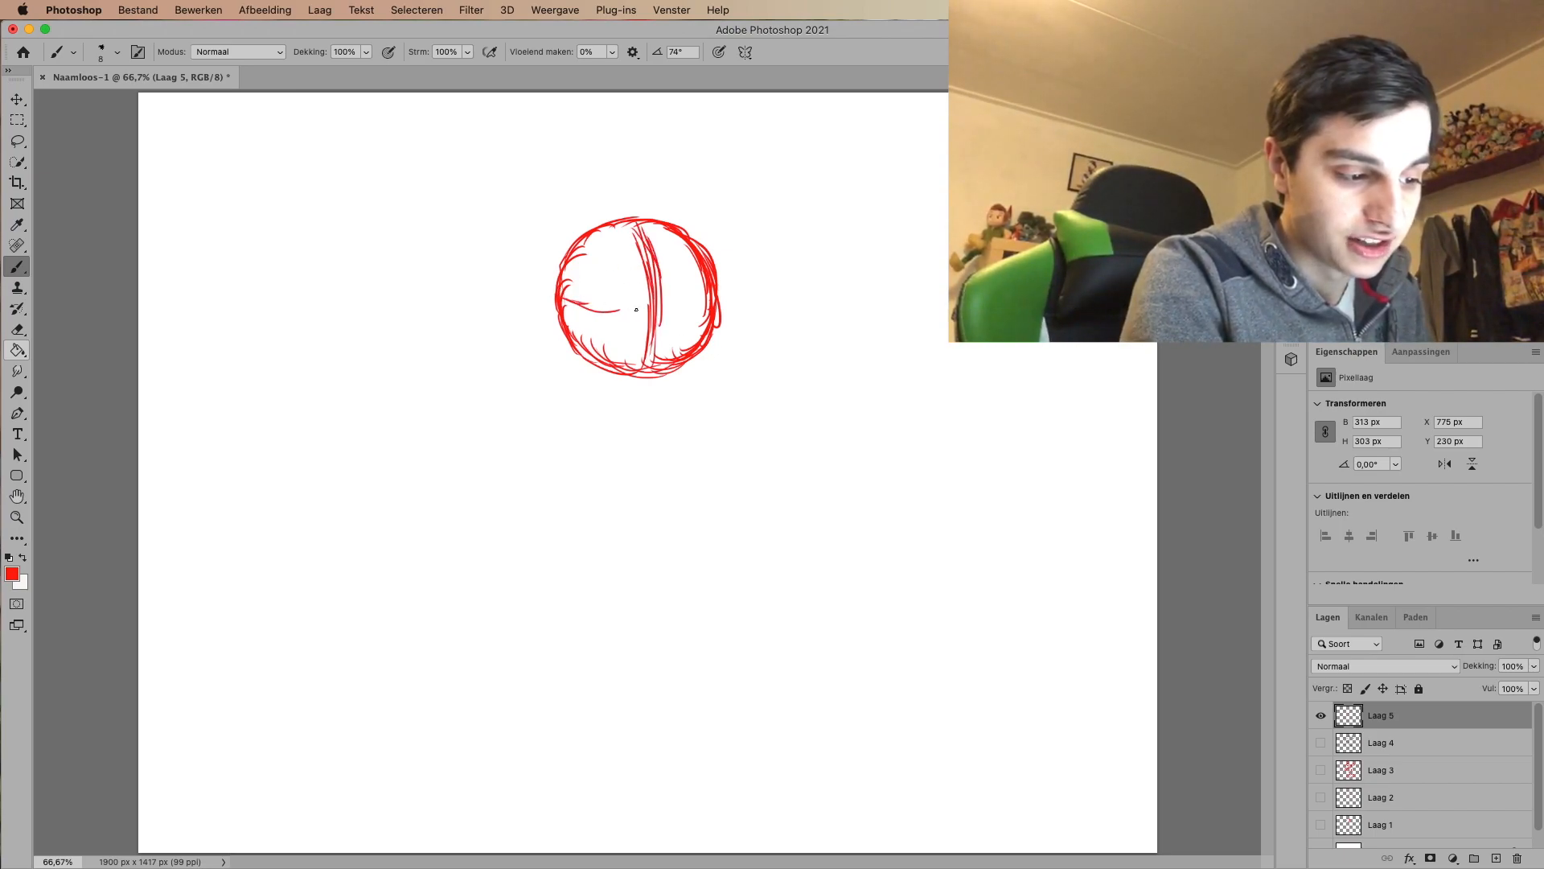
drag(585, 306, 700, 296)
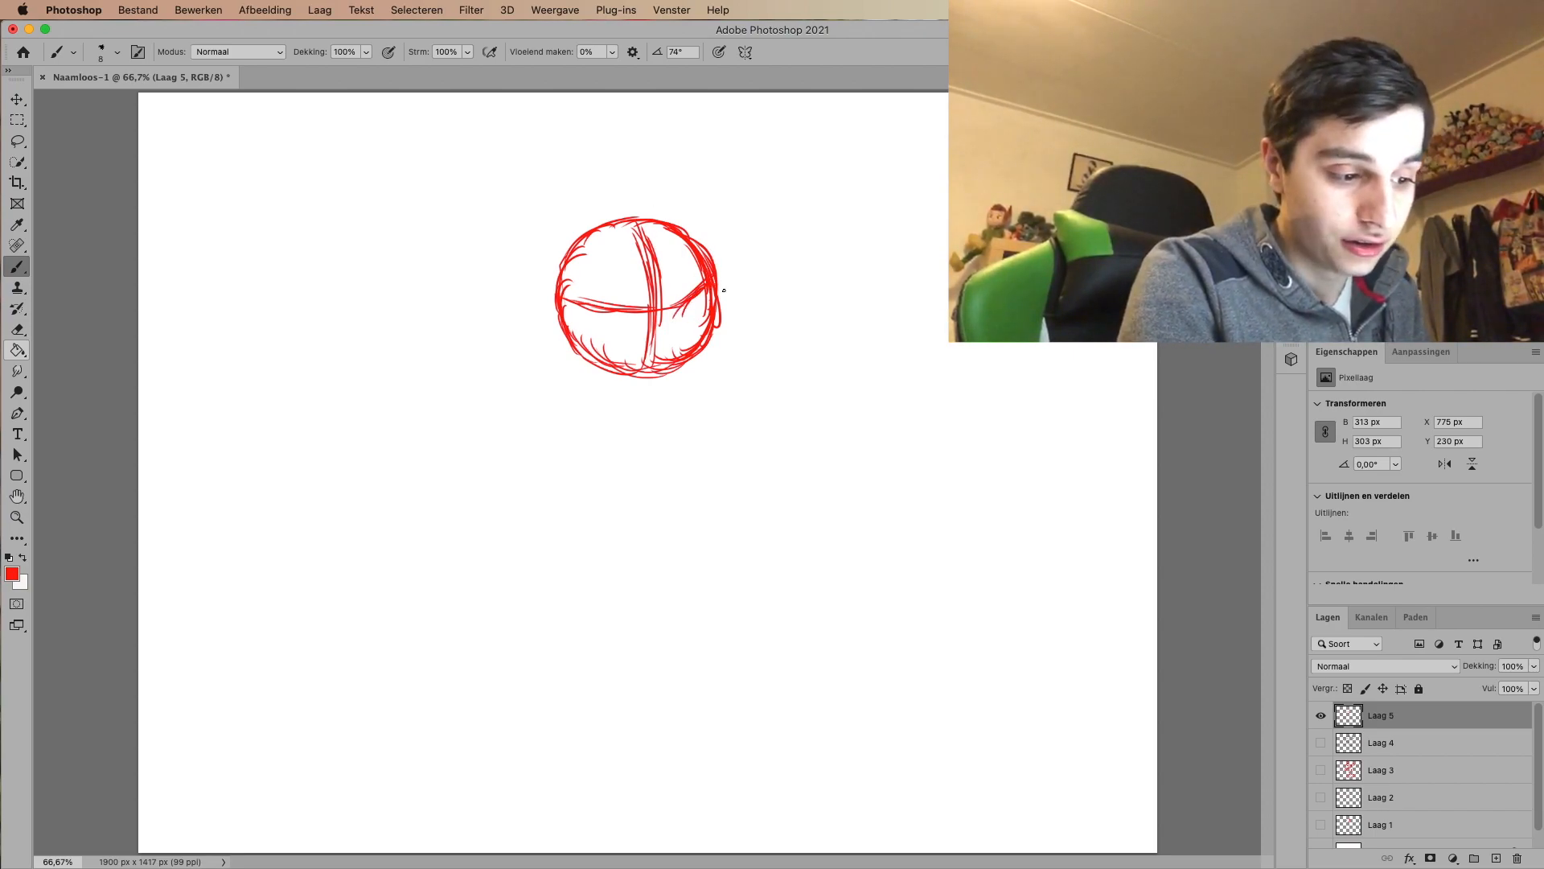
Step: Sketch a round ear beside the head and extend the lower part of the head circle
drag(690, 296, 734, 306)
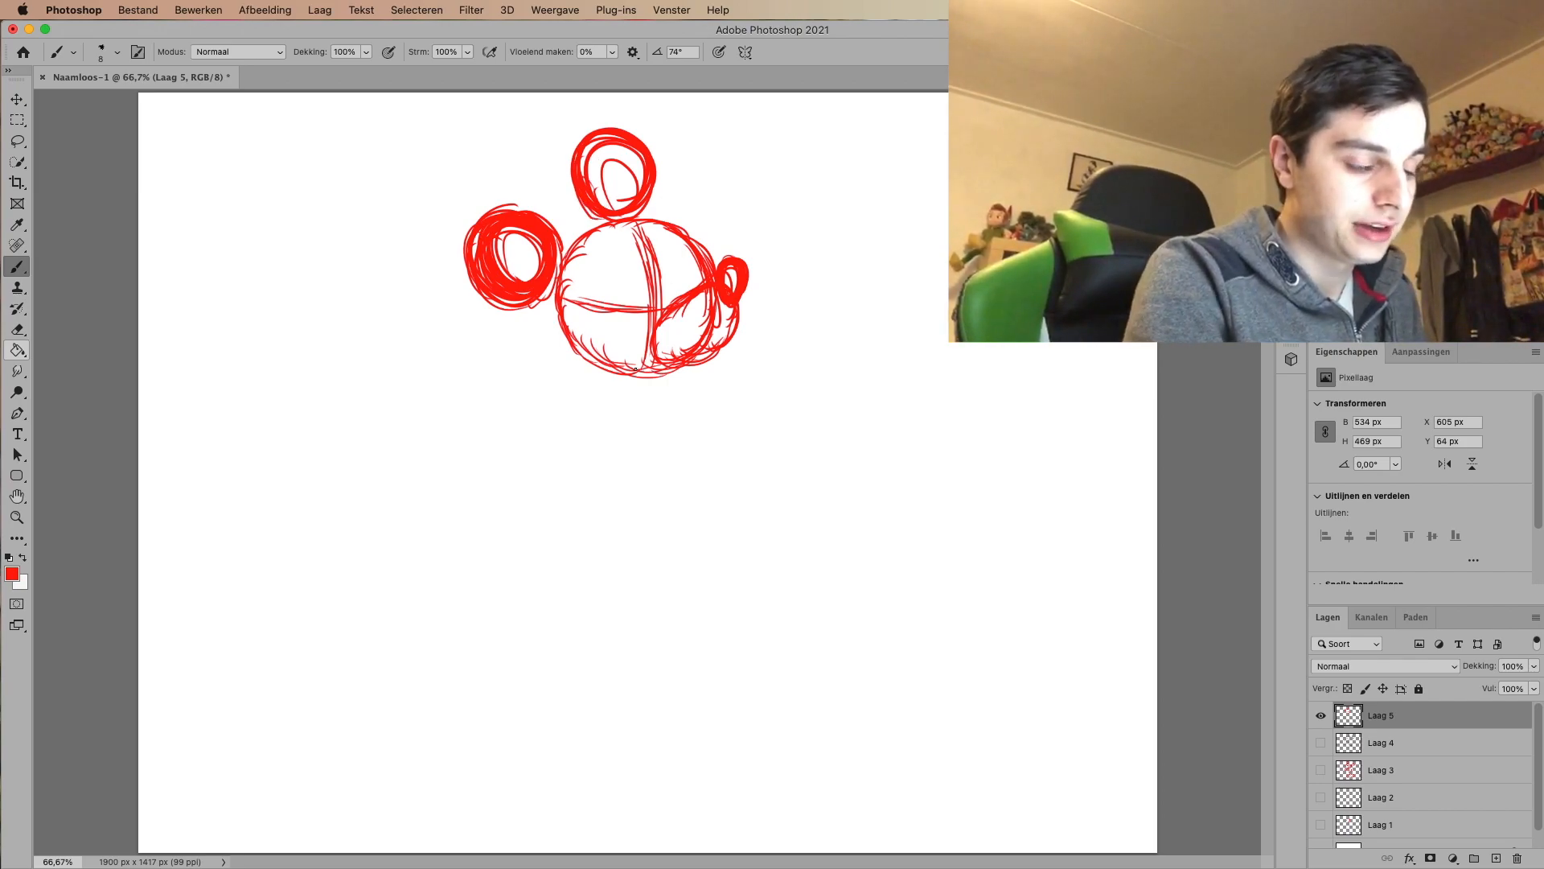
drag(611, 359, 641, 379)
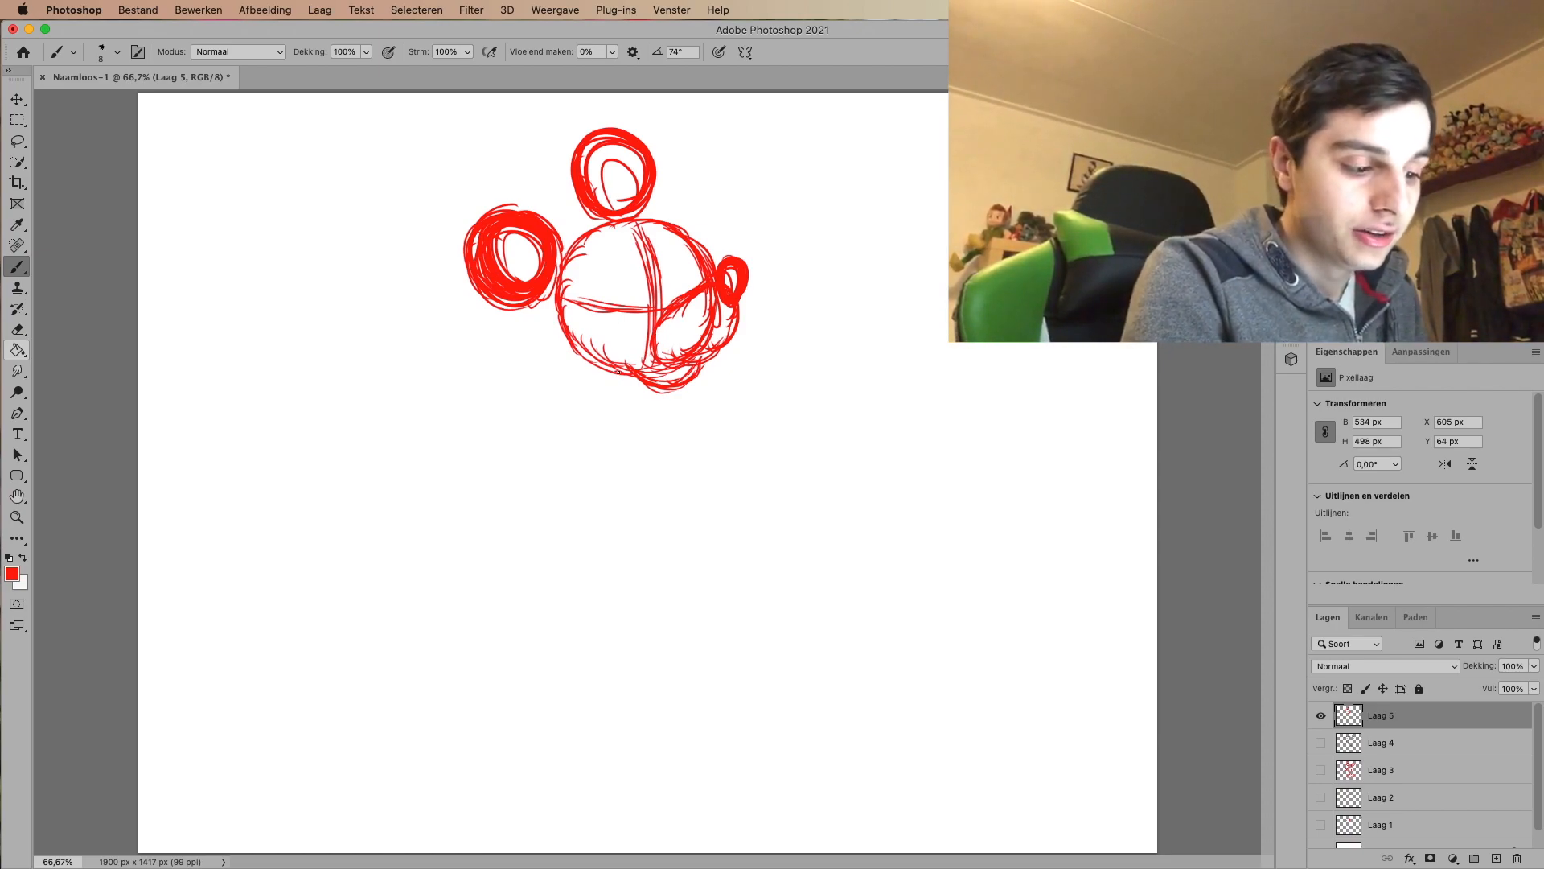
Step: Draw two neck lines under the head and a round body circle below them
drag(635, 379, 635, 444)
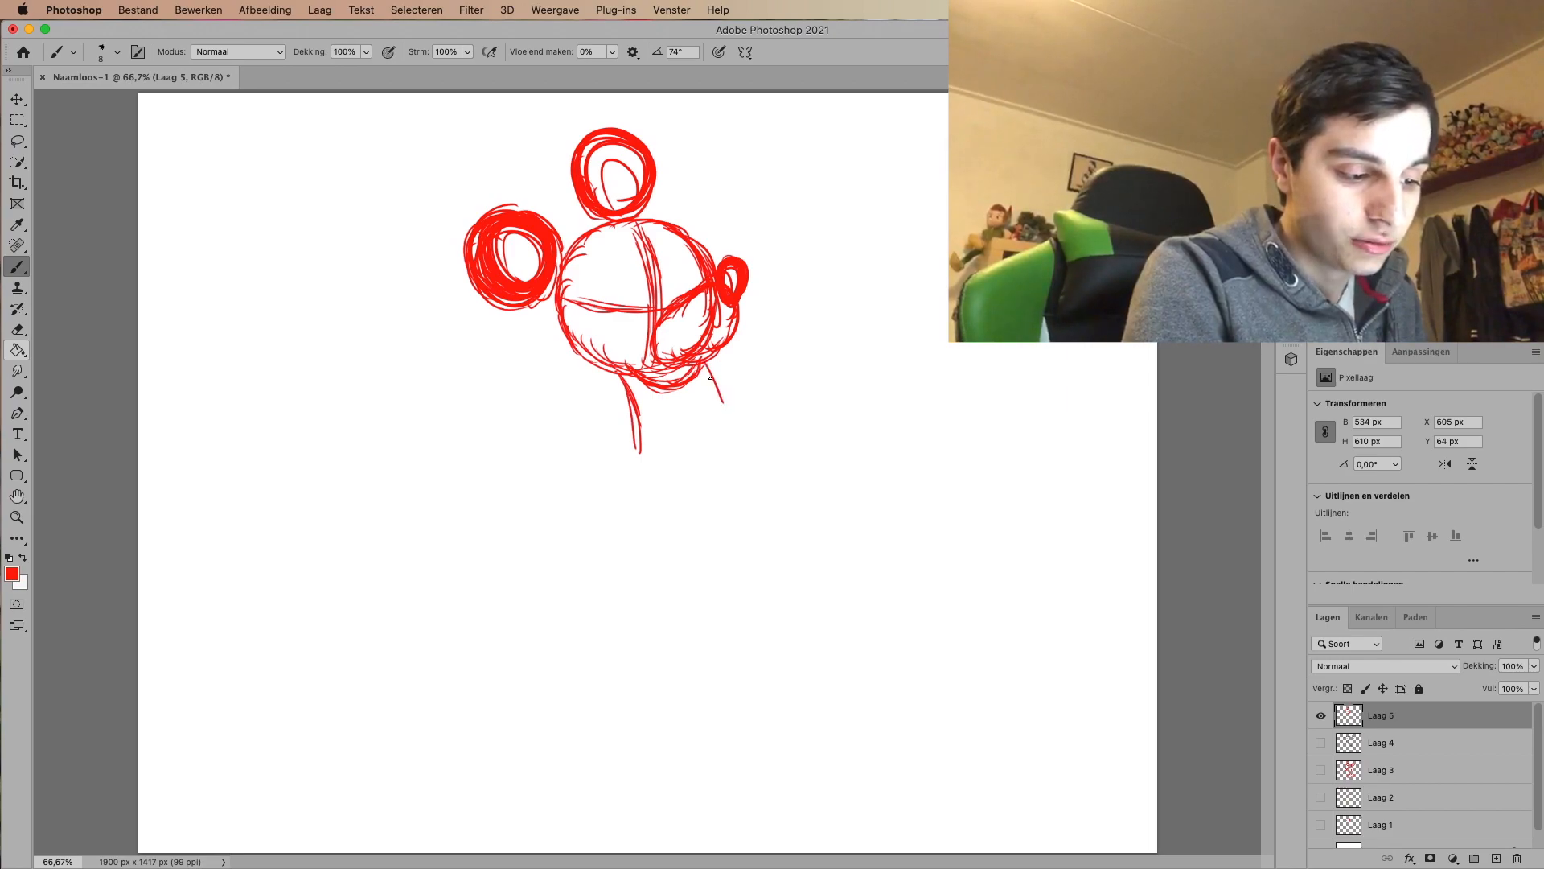
drag(709, 380, 734, 444)
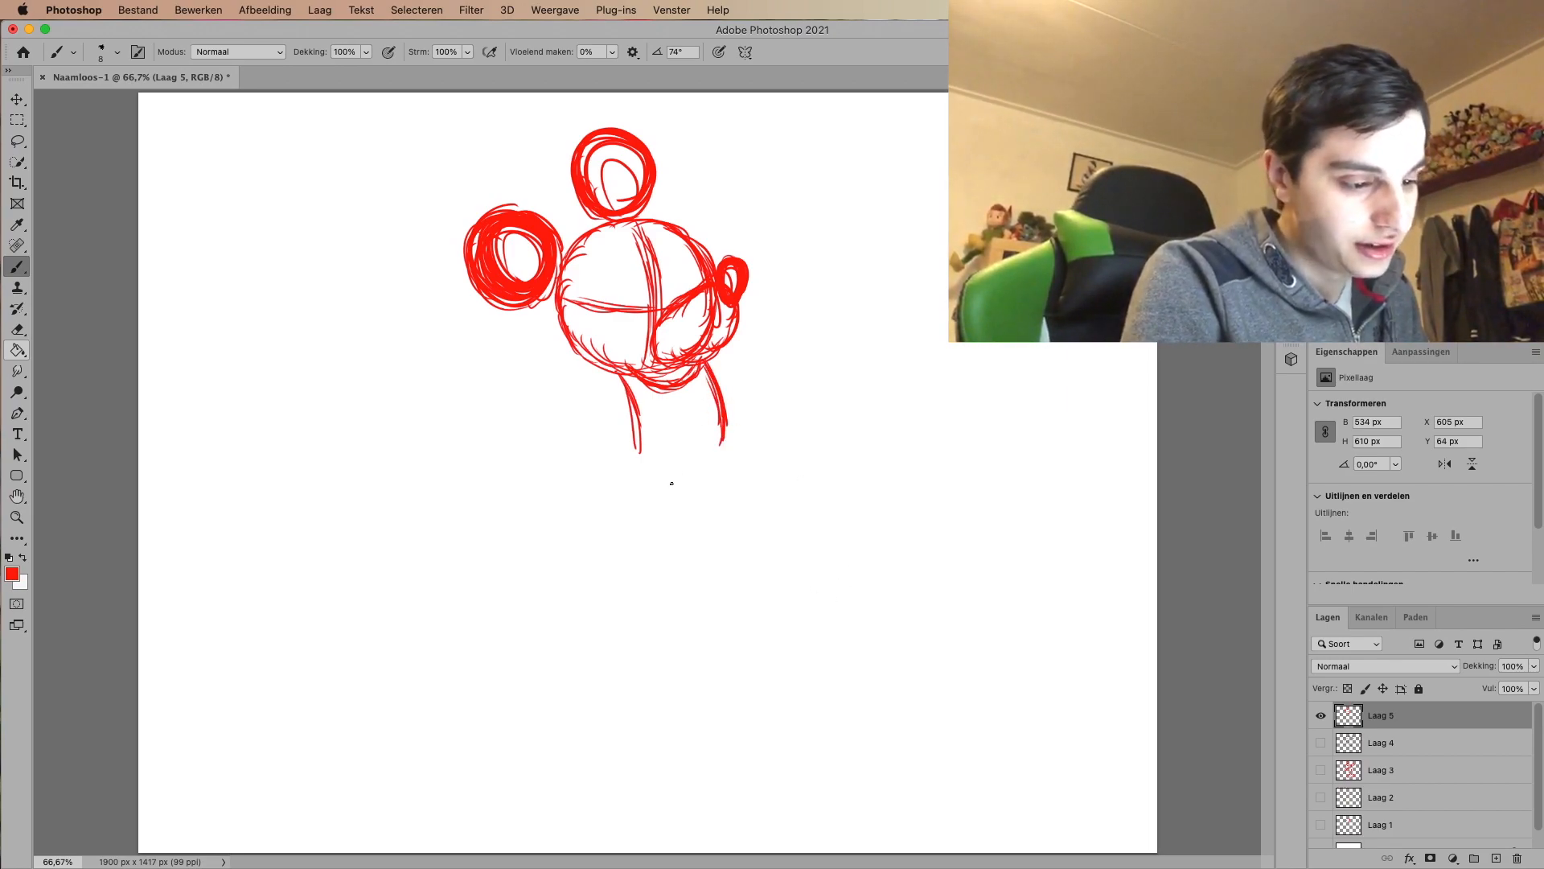
drag(641, 414, 733, 511)
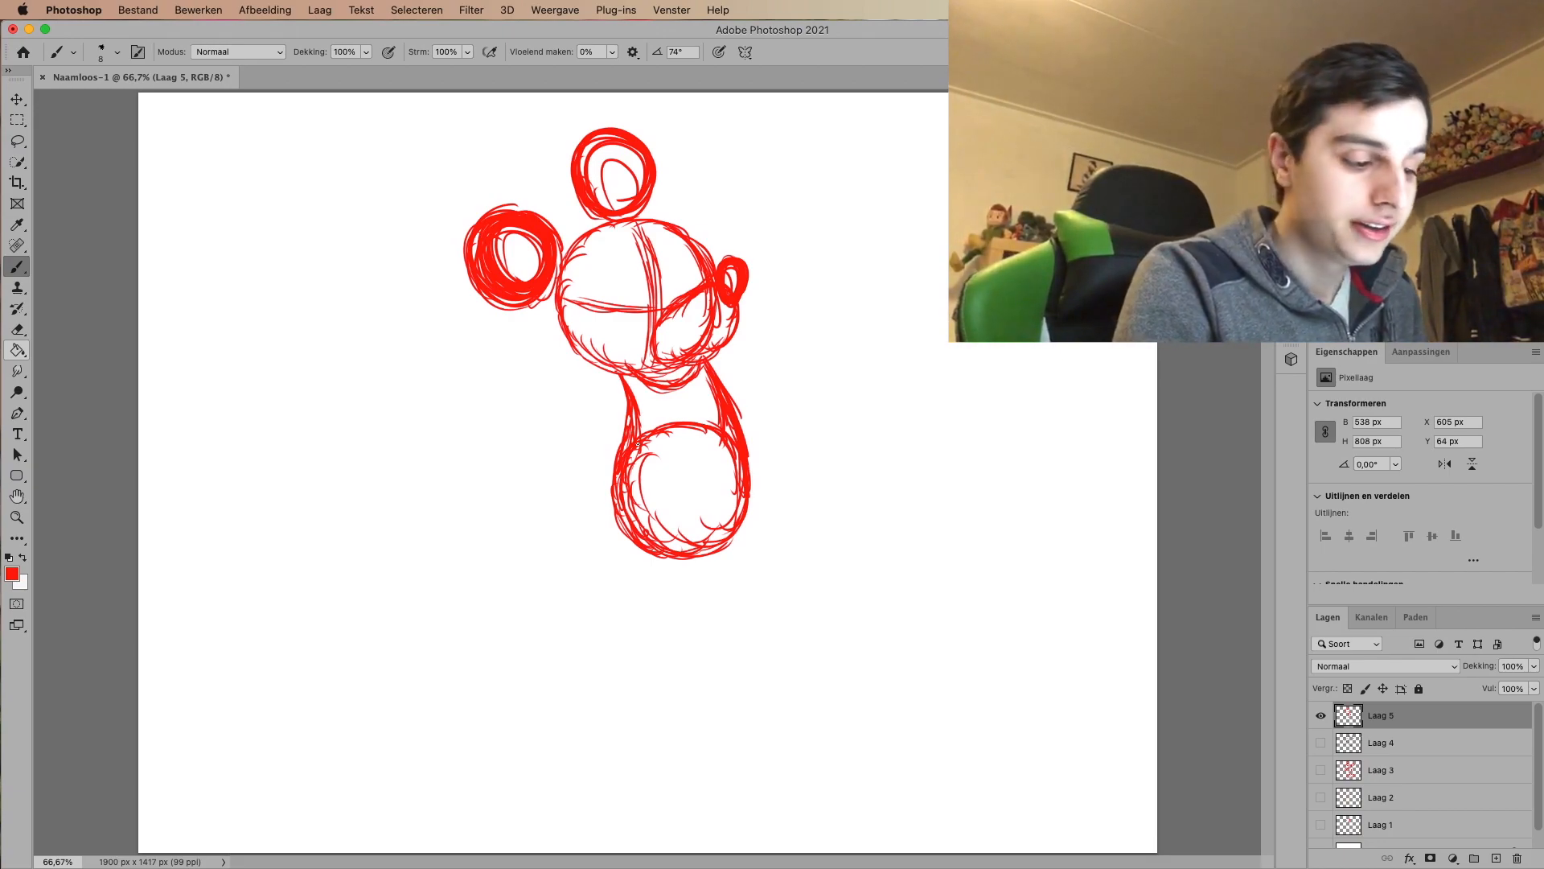
Step: Sketch the lower edge of the shorts beneath the round body
drag(649, 571, 694, 569)
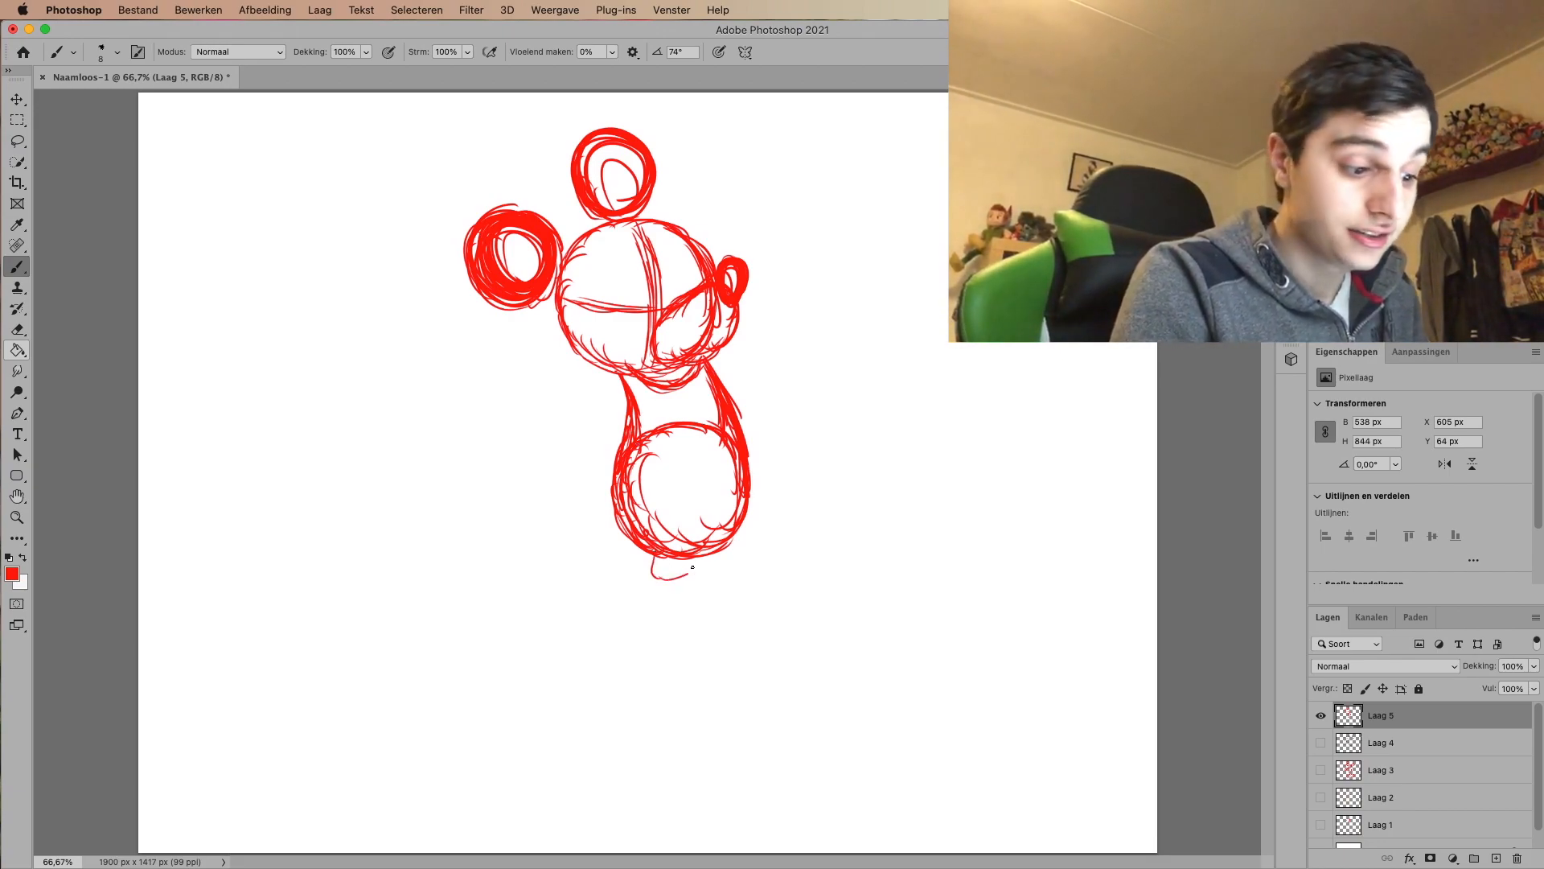
drag(650, 576, 700, 566)
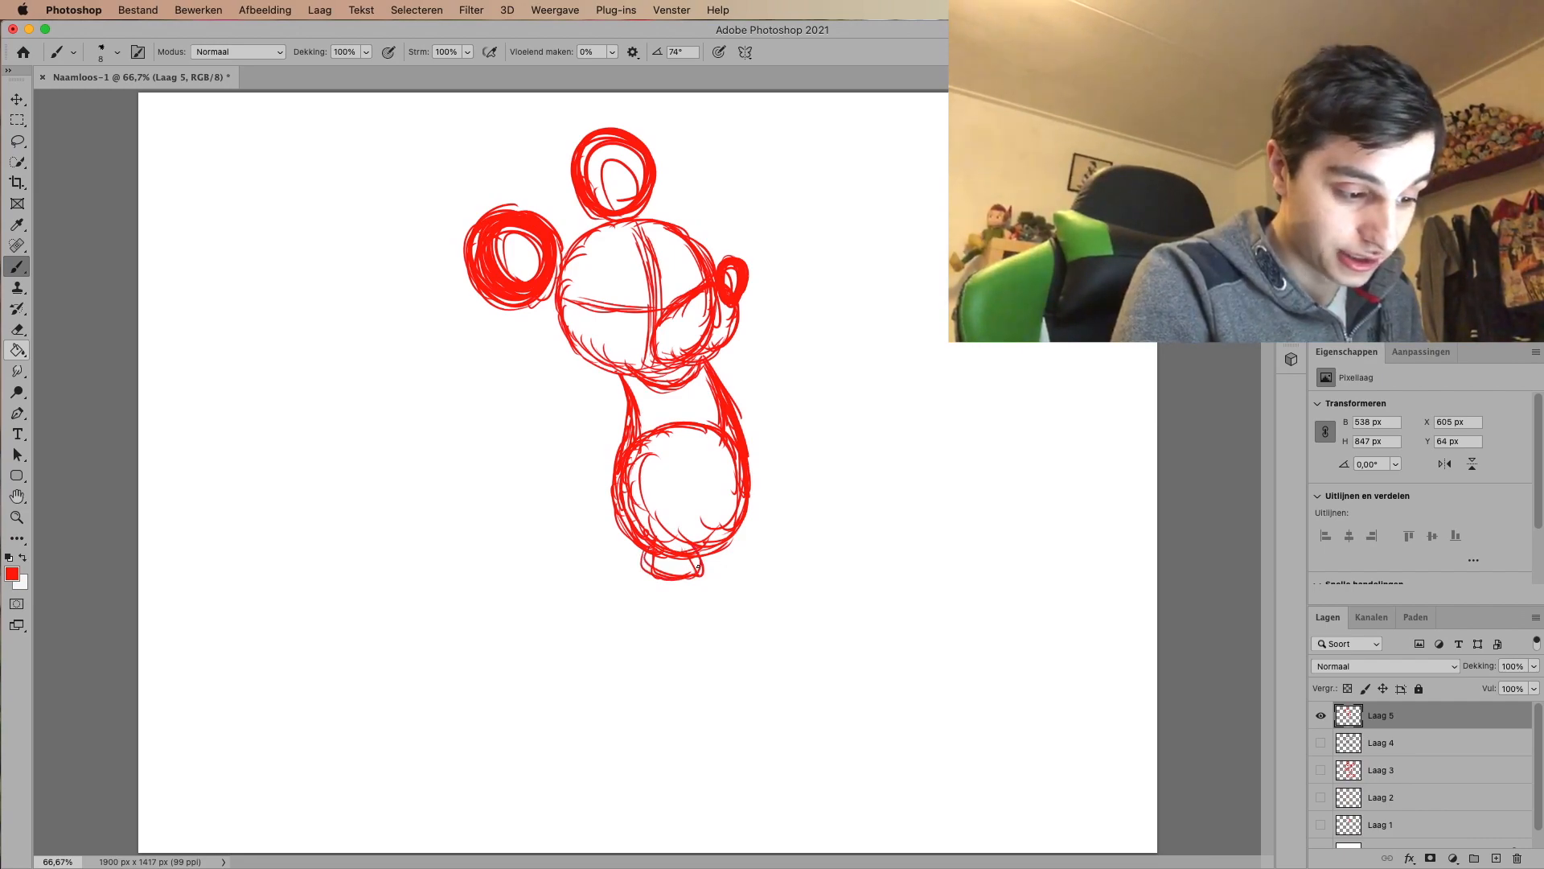
Step: Draw thin leg lines below the shorts ending in small round feet
drag(650, 571, 656, 607)
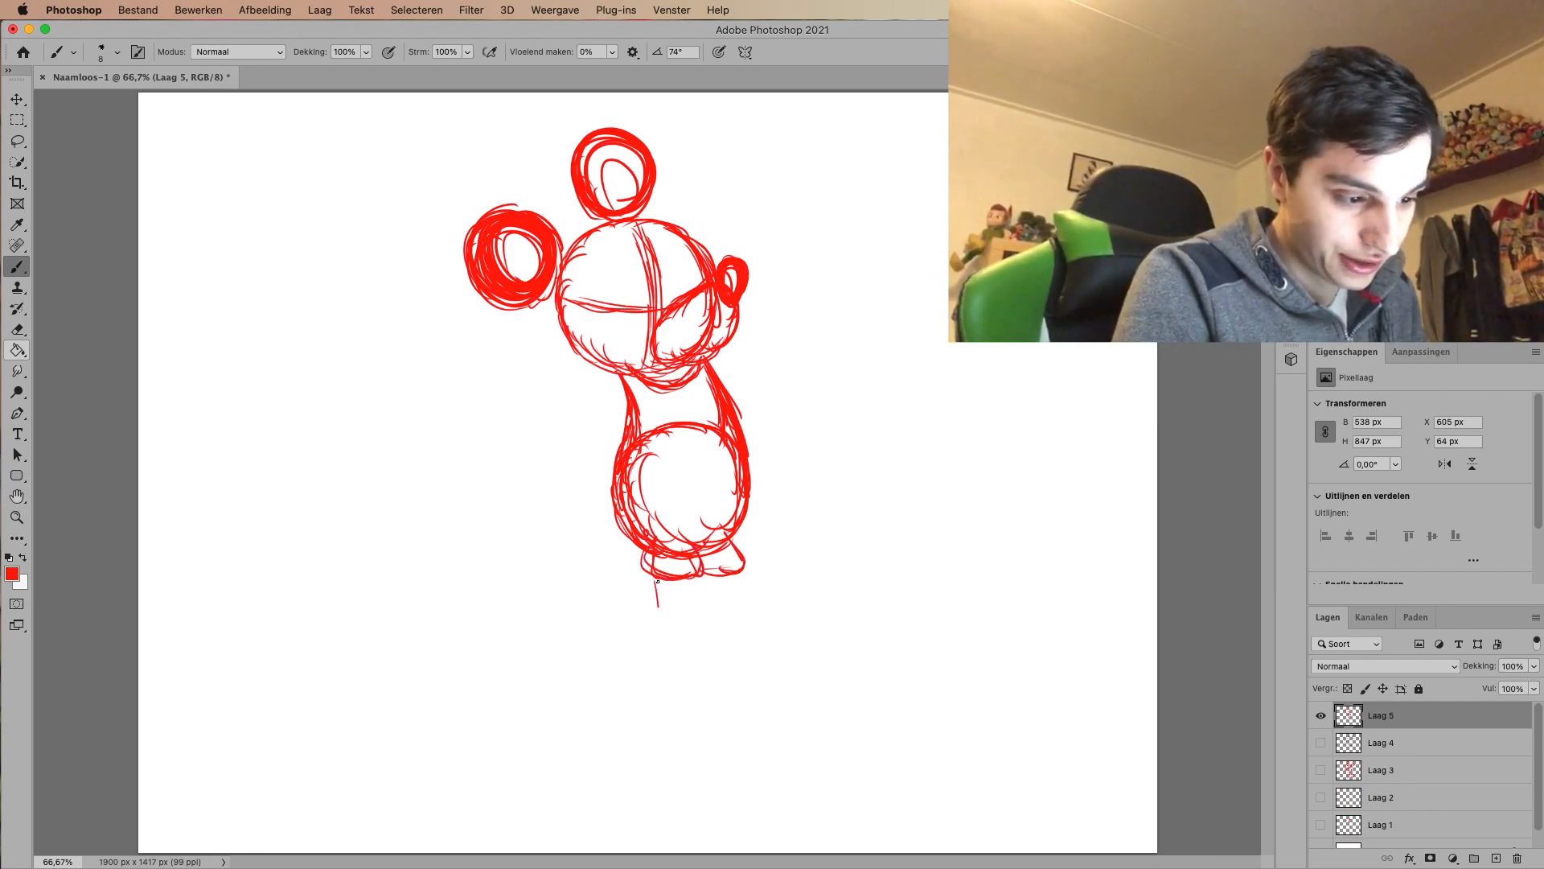
drag(655, 585, 690, 621)
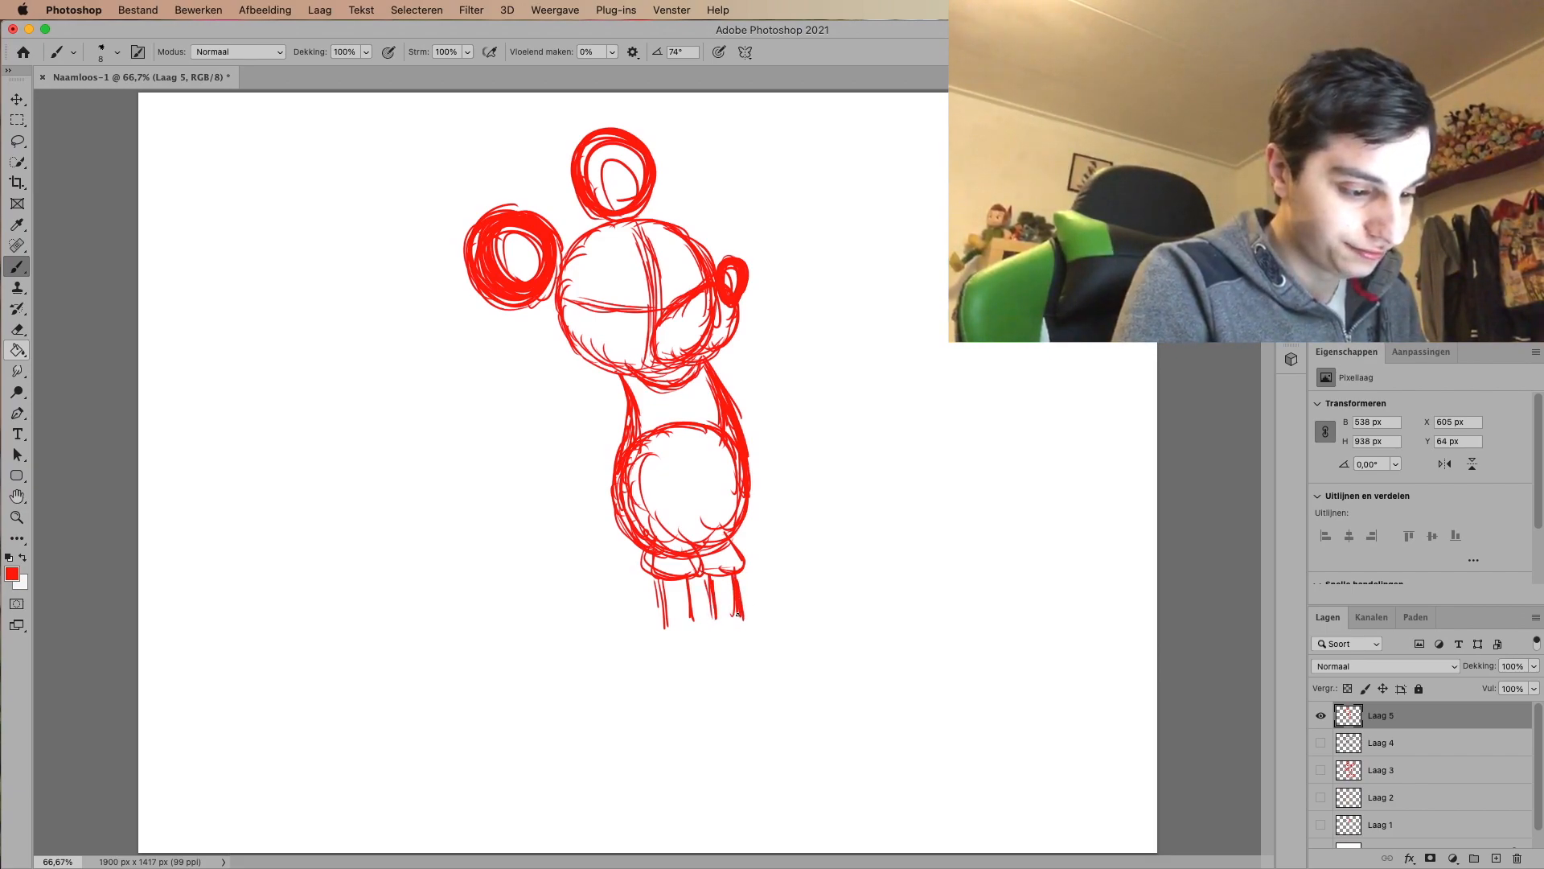
drag(660, 611, 710, 640)
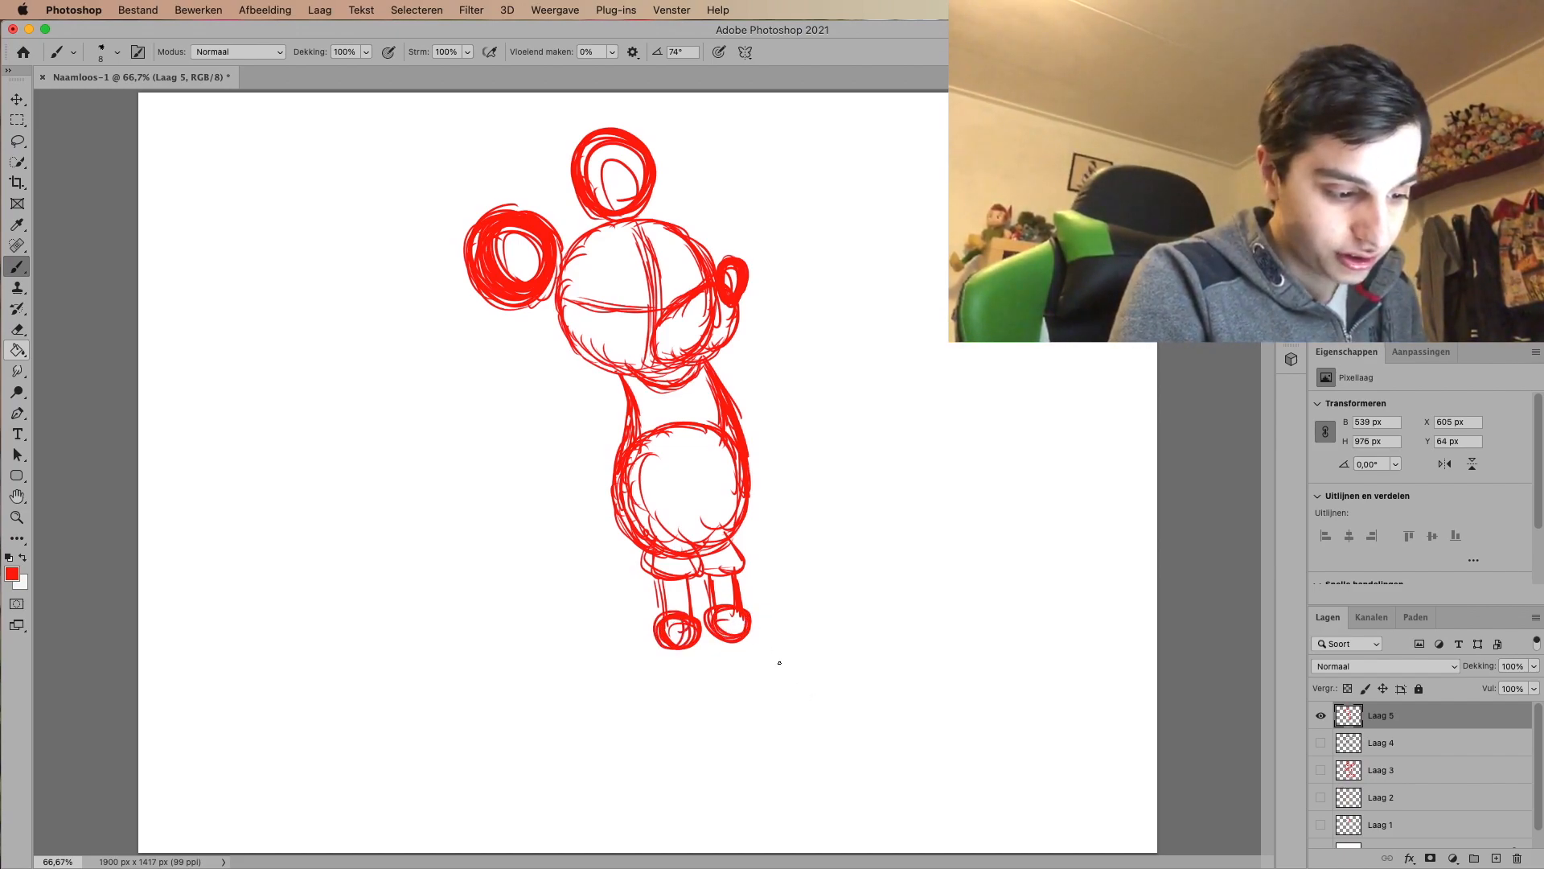
Step: Sketch a large oversized shoe outline to the lower right and rough it over
drag(743, 631, 778, 679)
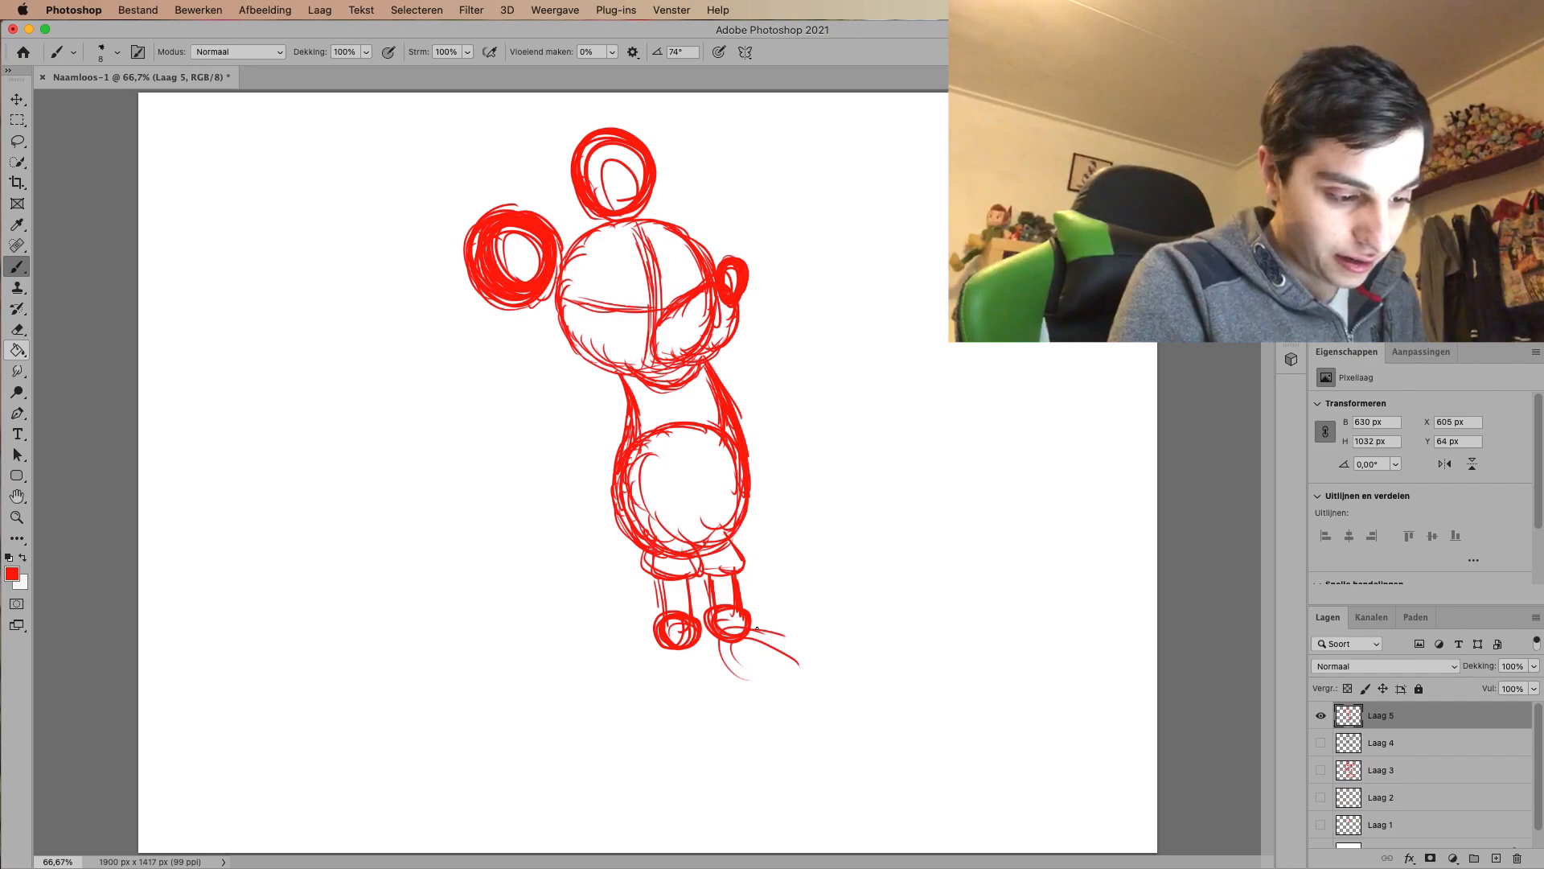
drag(748, 640, 867, 690)
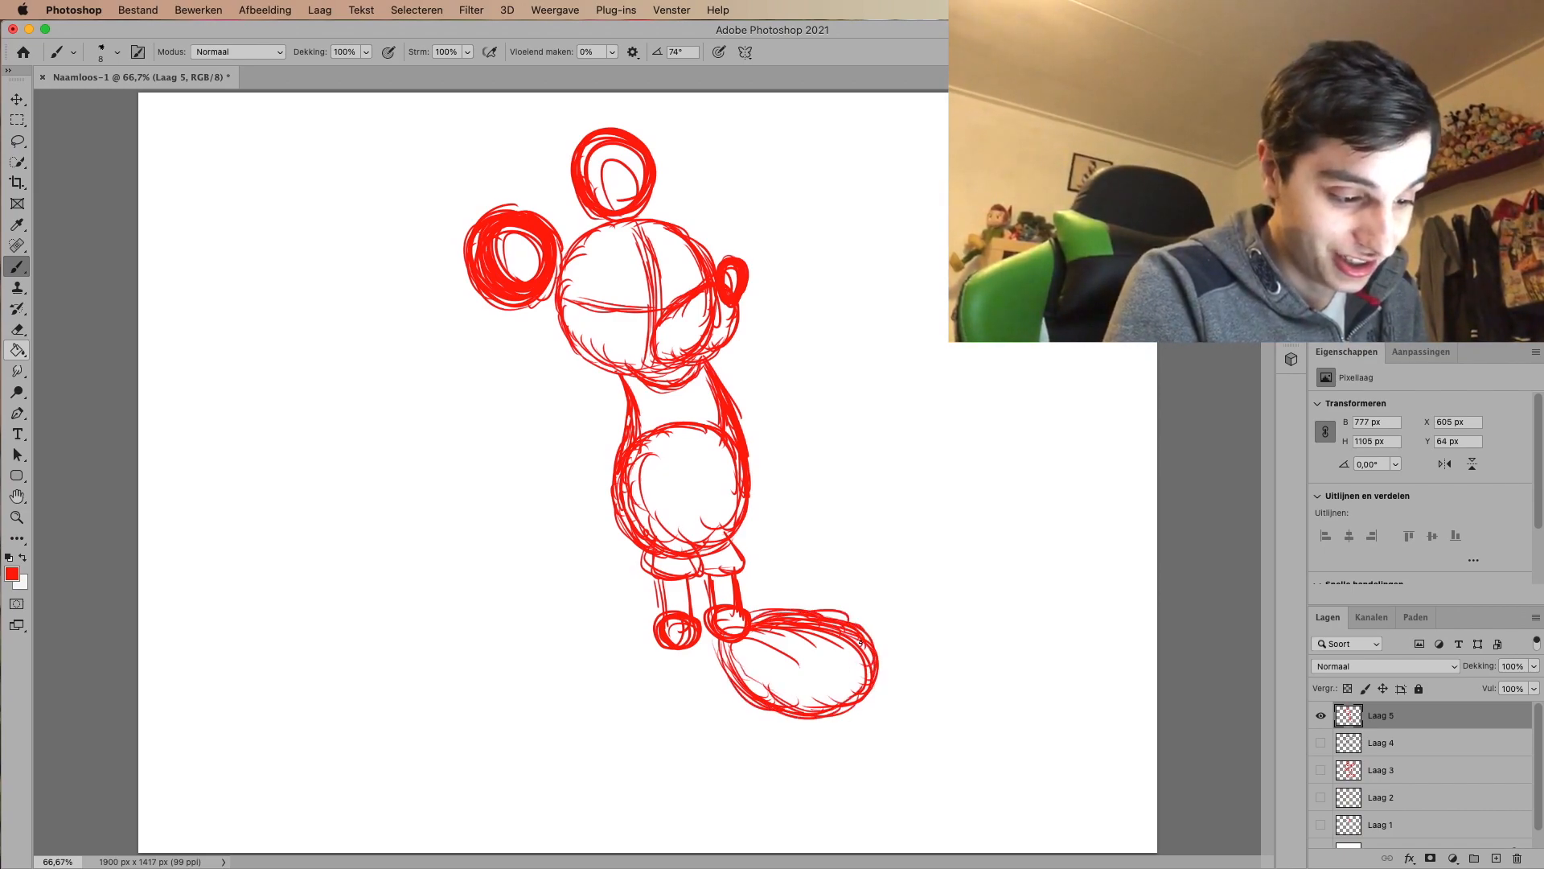
drag(650, 640, 581, 685)
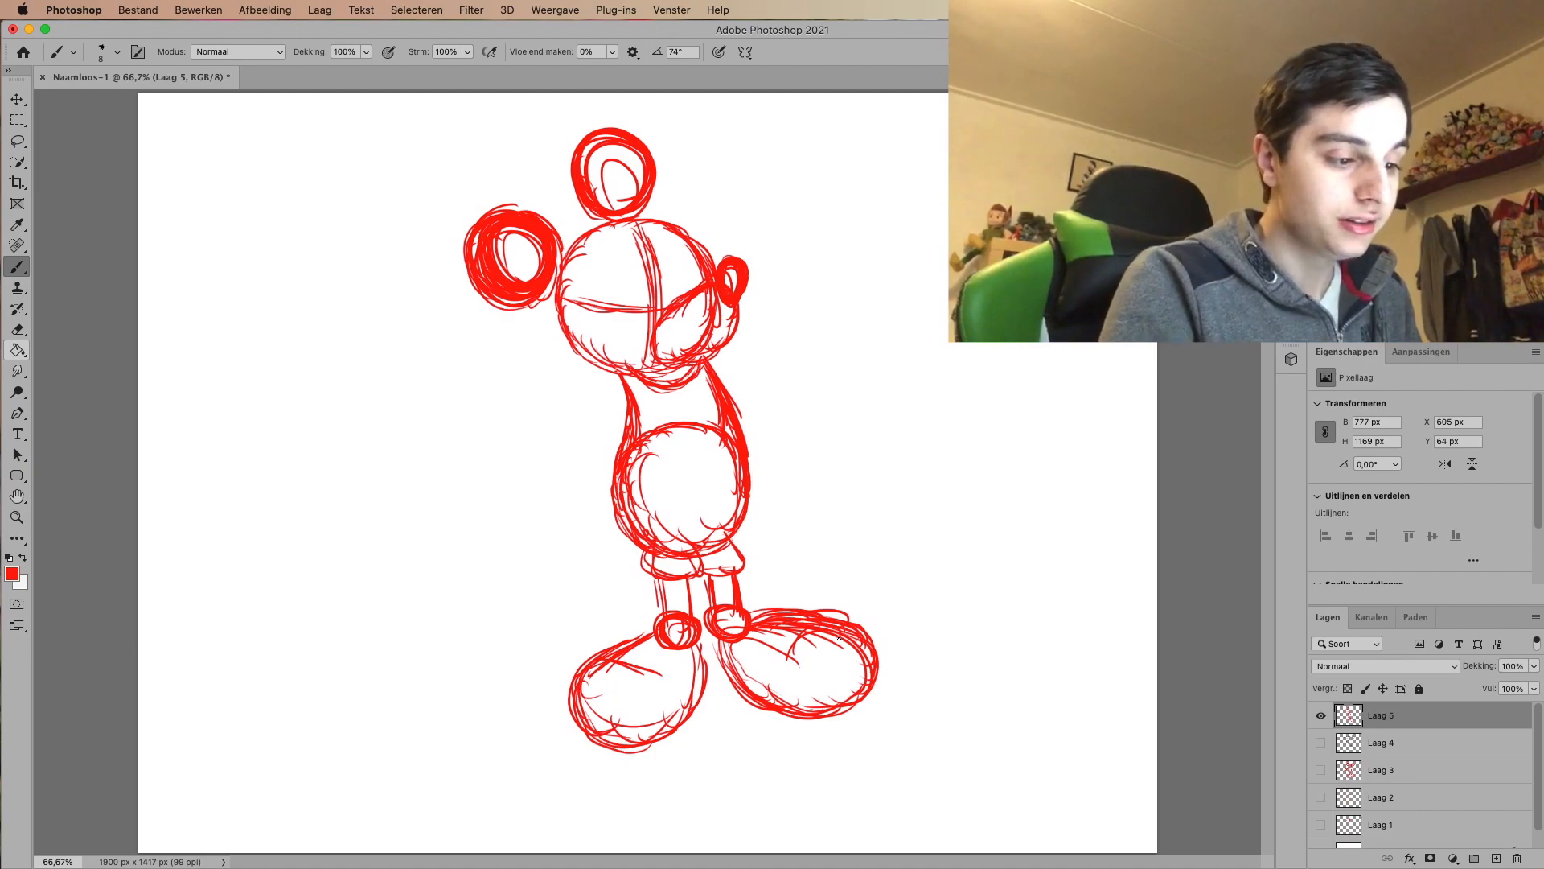
mouse_move(785, 543)
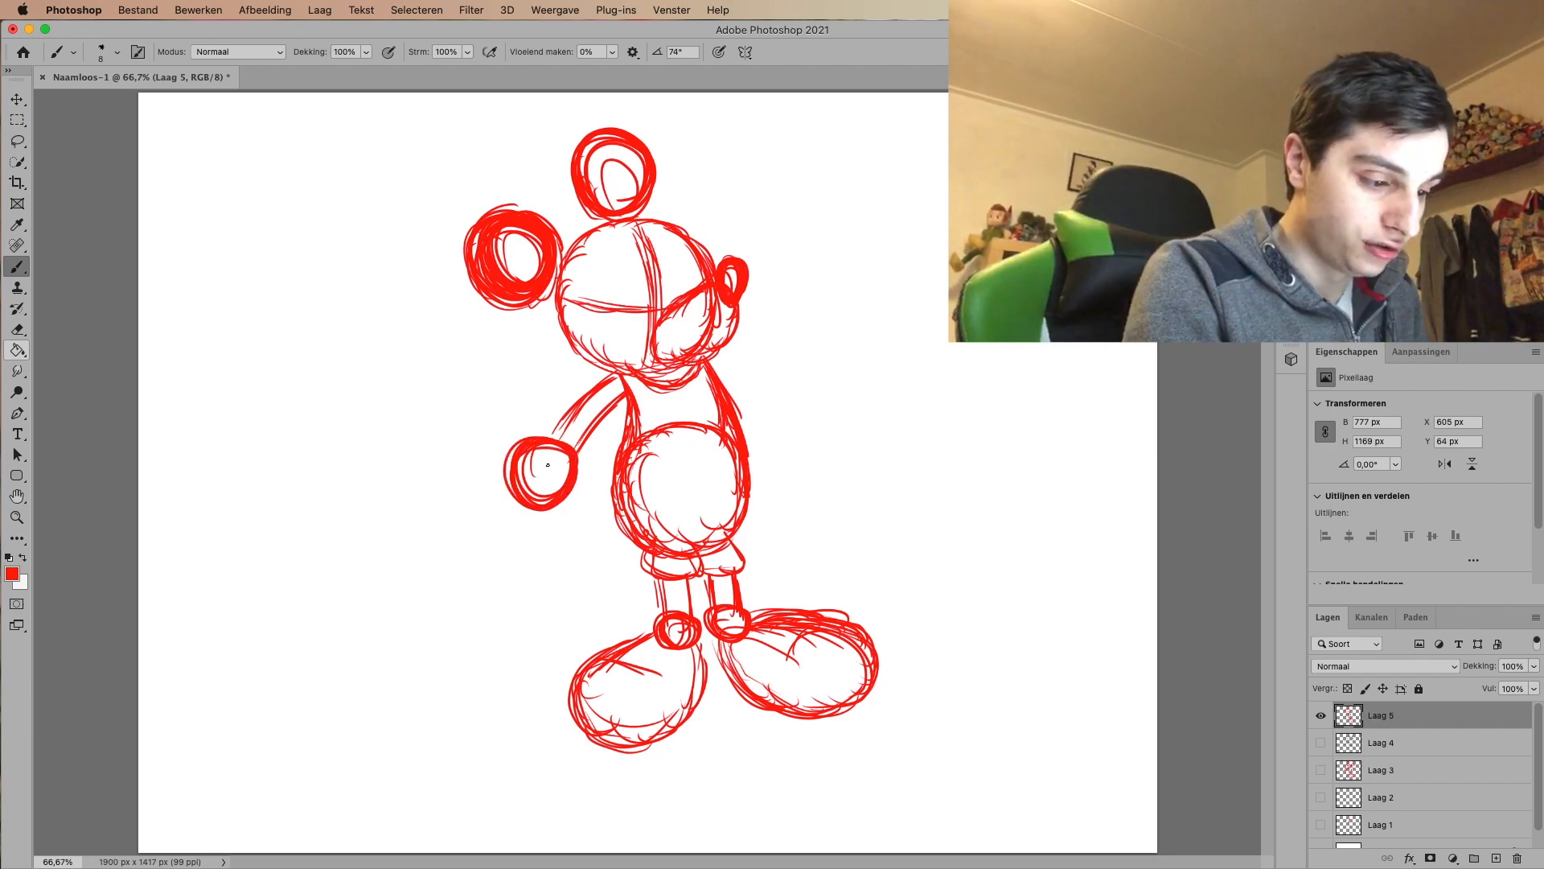
Step: Start sketching the raised arm extending from the right shoulder
drag(733, 369, 797, 409)
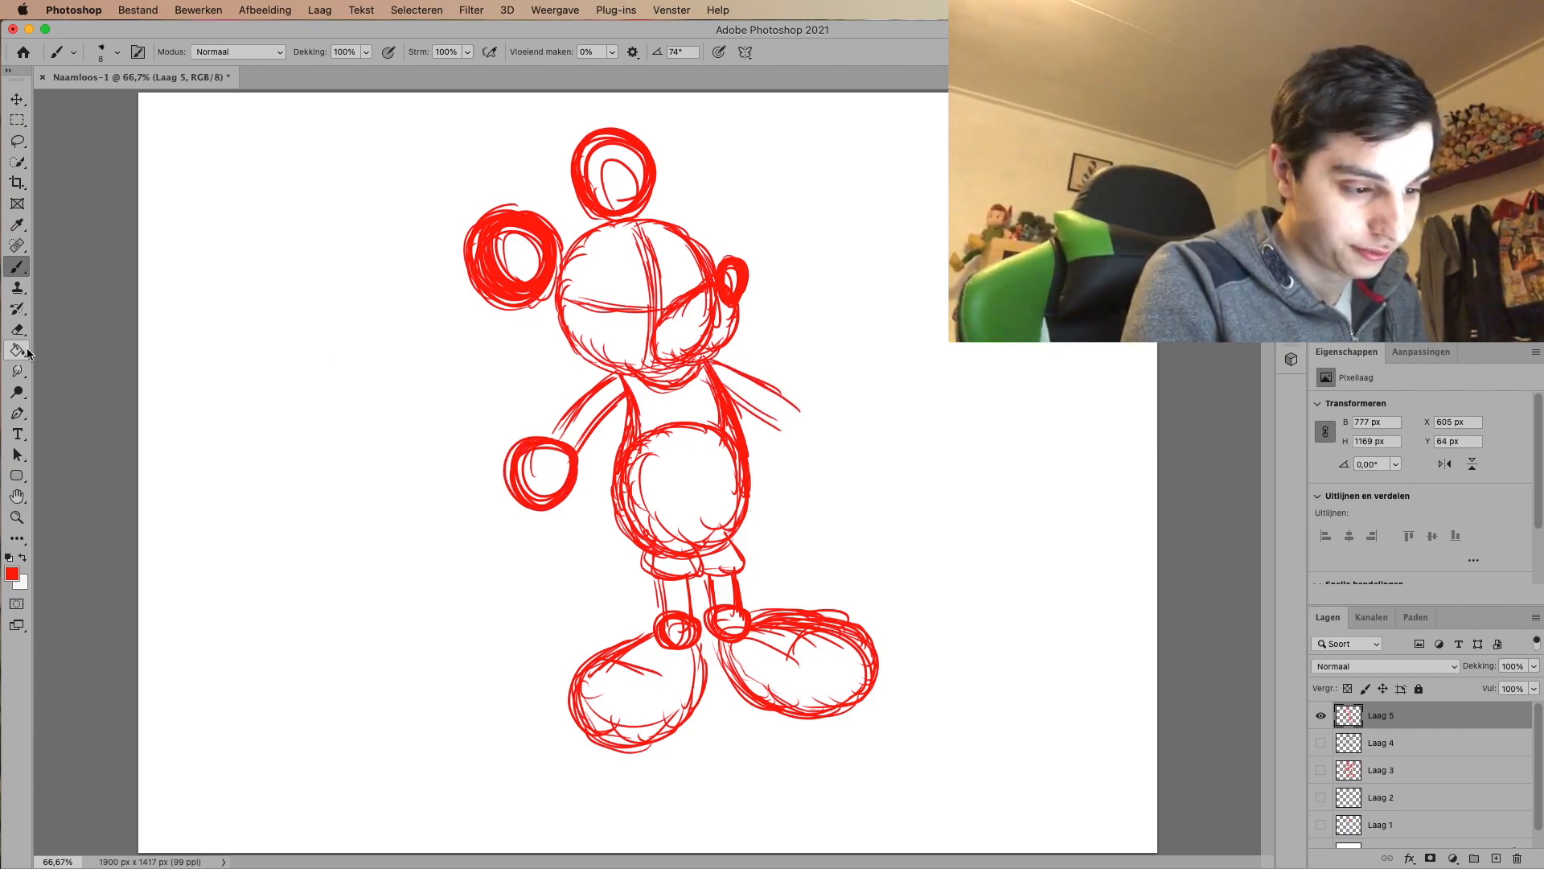
Step: Add more red strokes building the upraised waving arm and its round hand
click(18, 328)
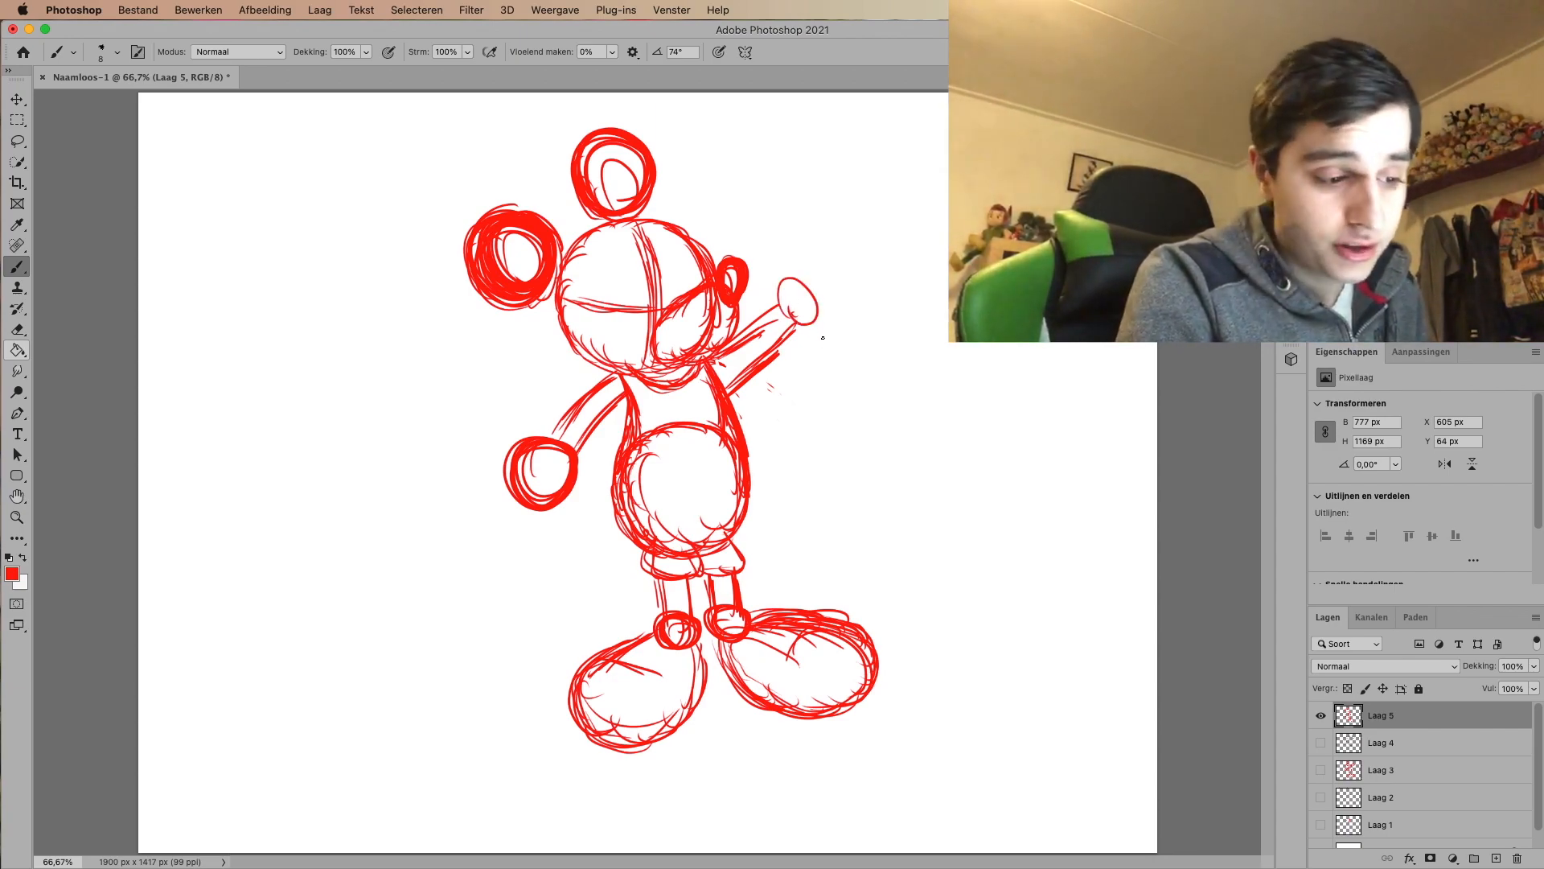
drag(788, 306, 817, 286)
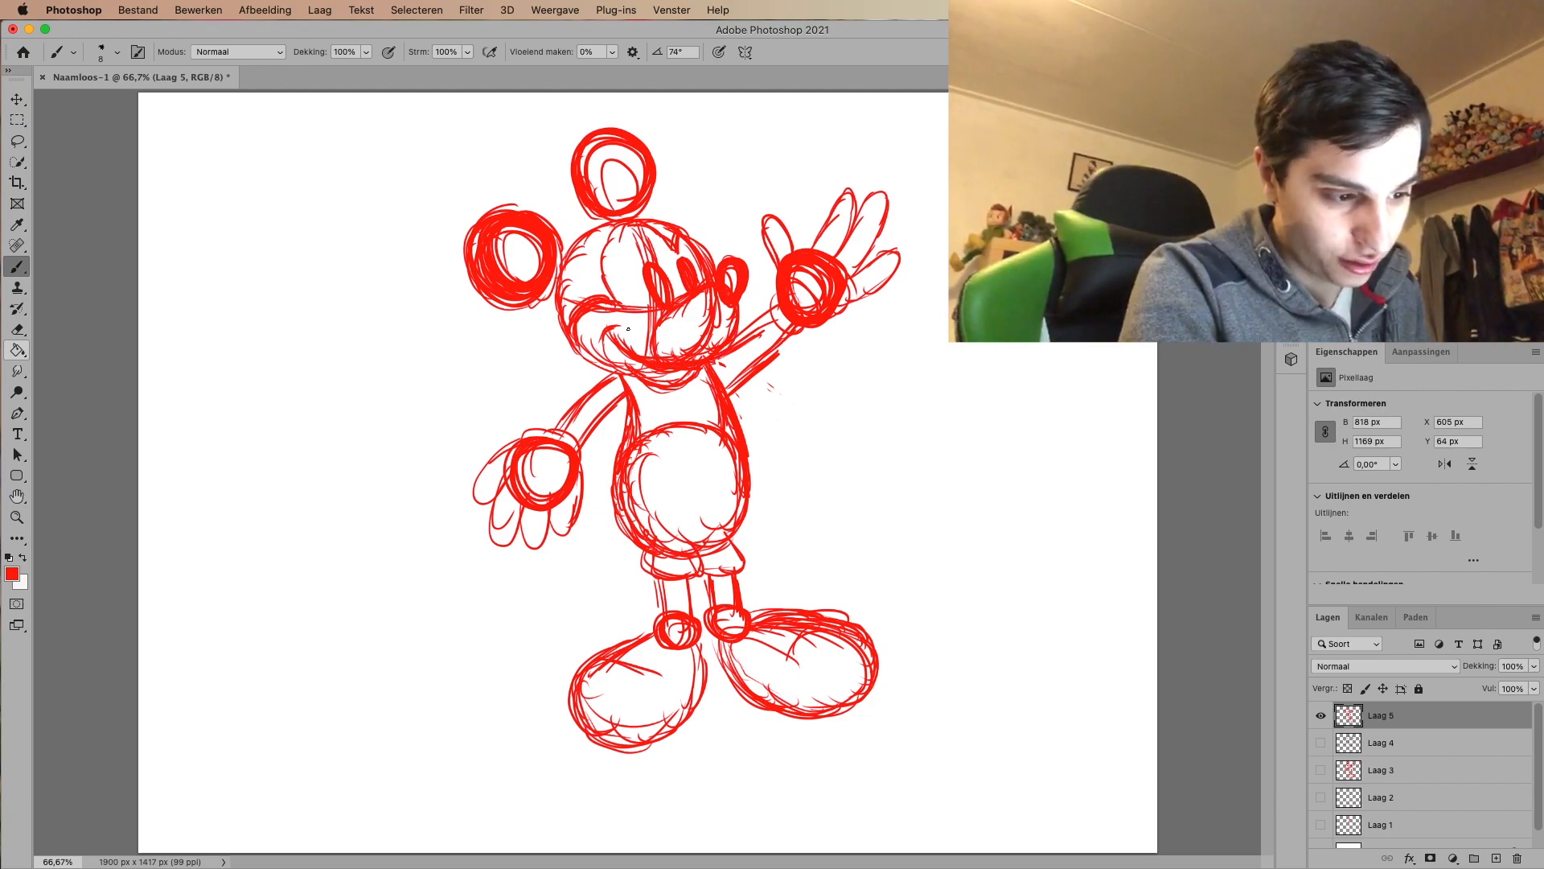
Step: Sketch two small oval buttons on the front of the shorts
drag(679, 464, 685, 487)
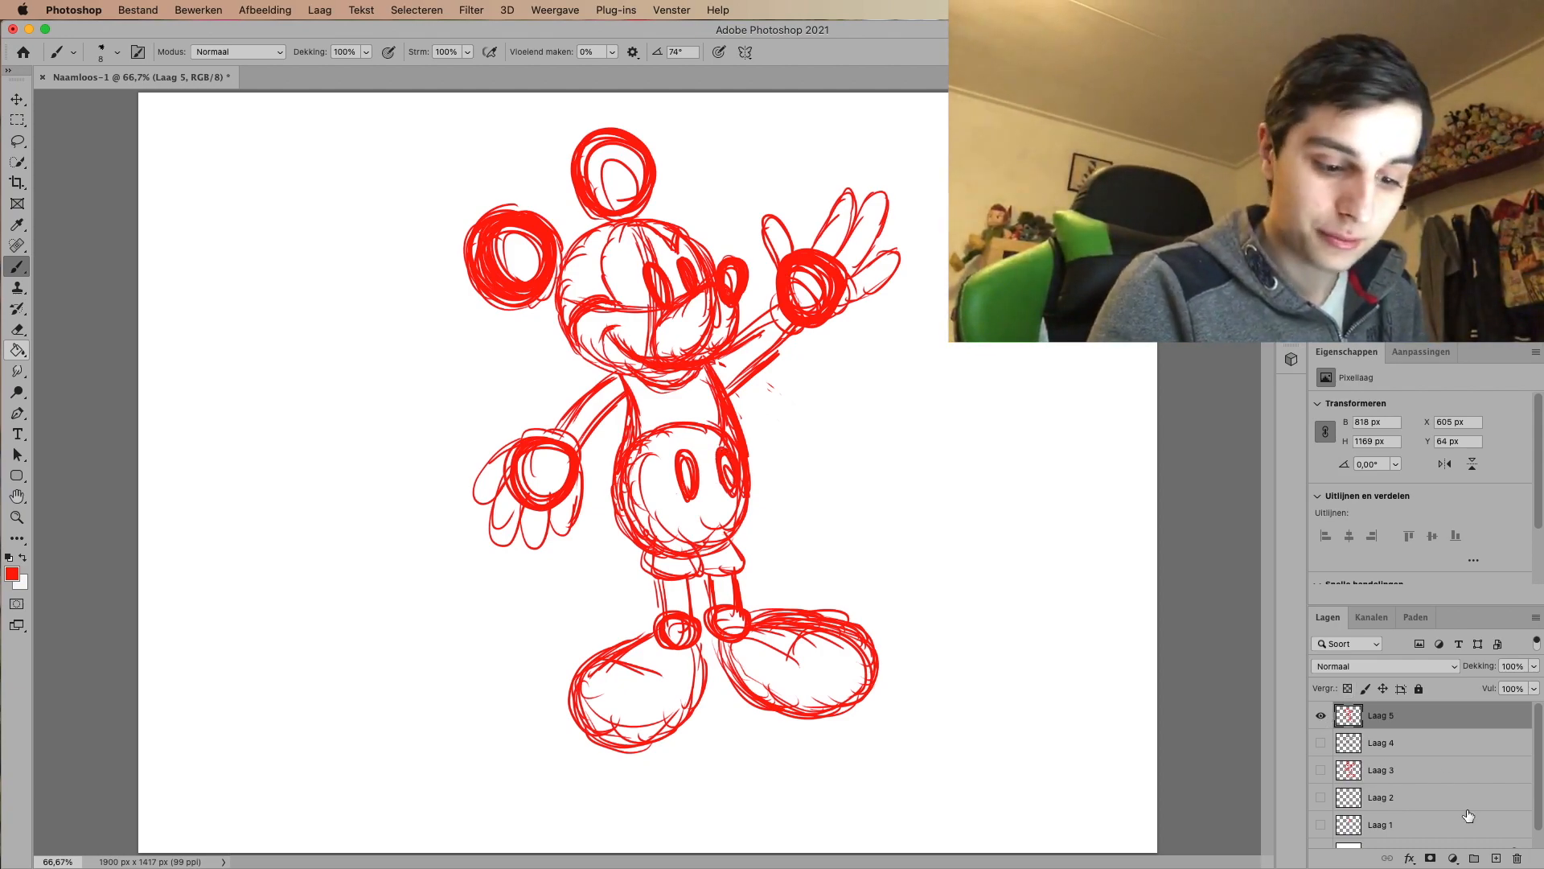
Step: Add a new layer Laag 6 and trace the nose and face in clean black lines
click(1515, 856)
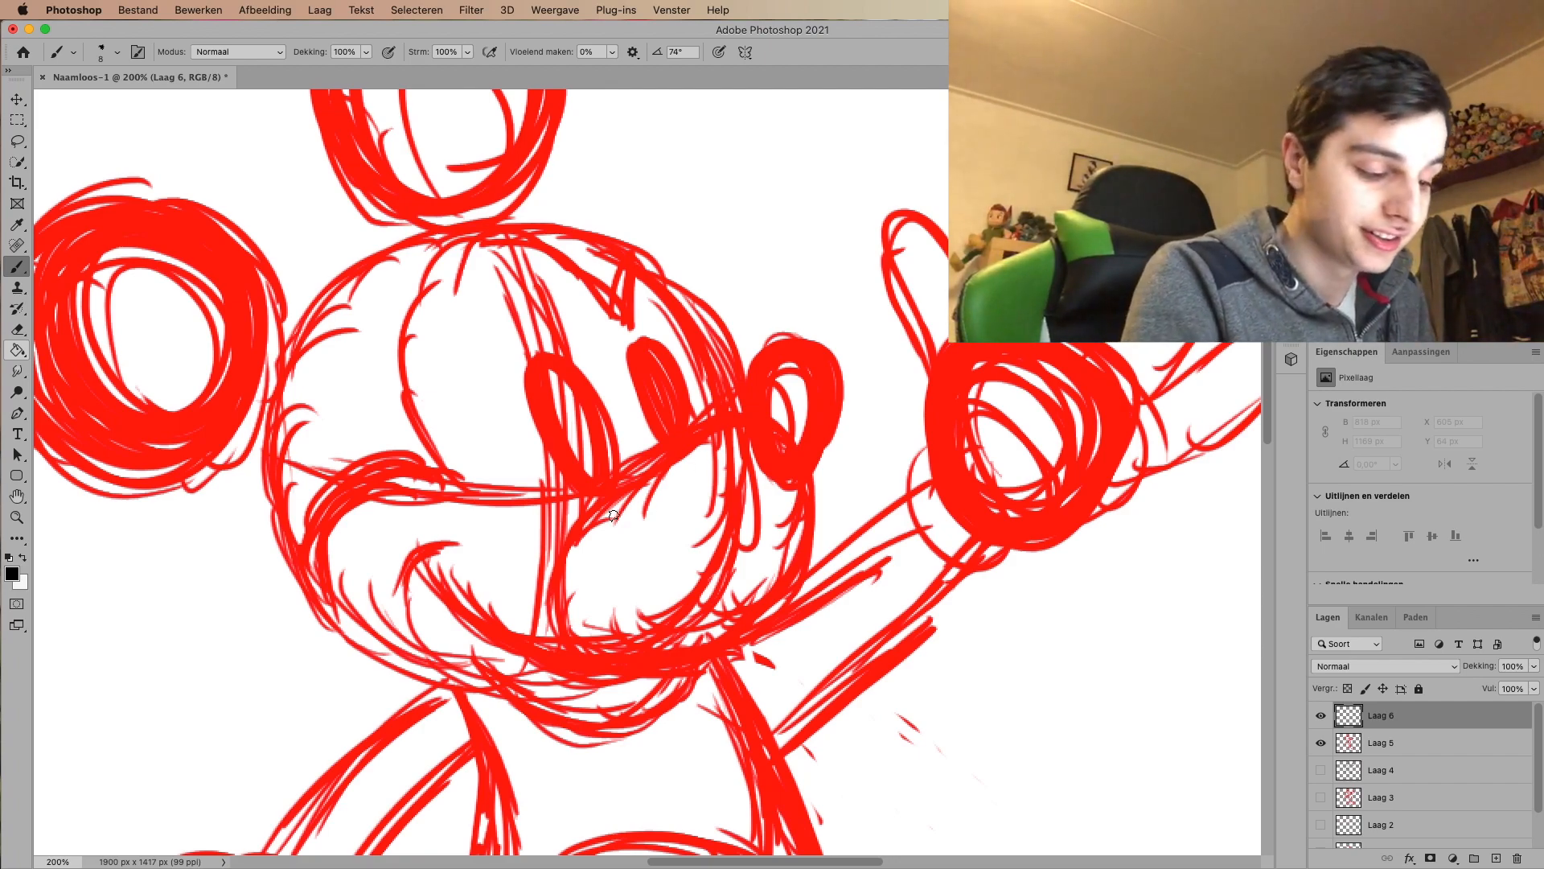
drag(611, 512, 837, 345)
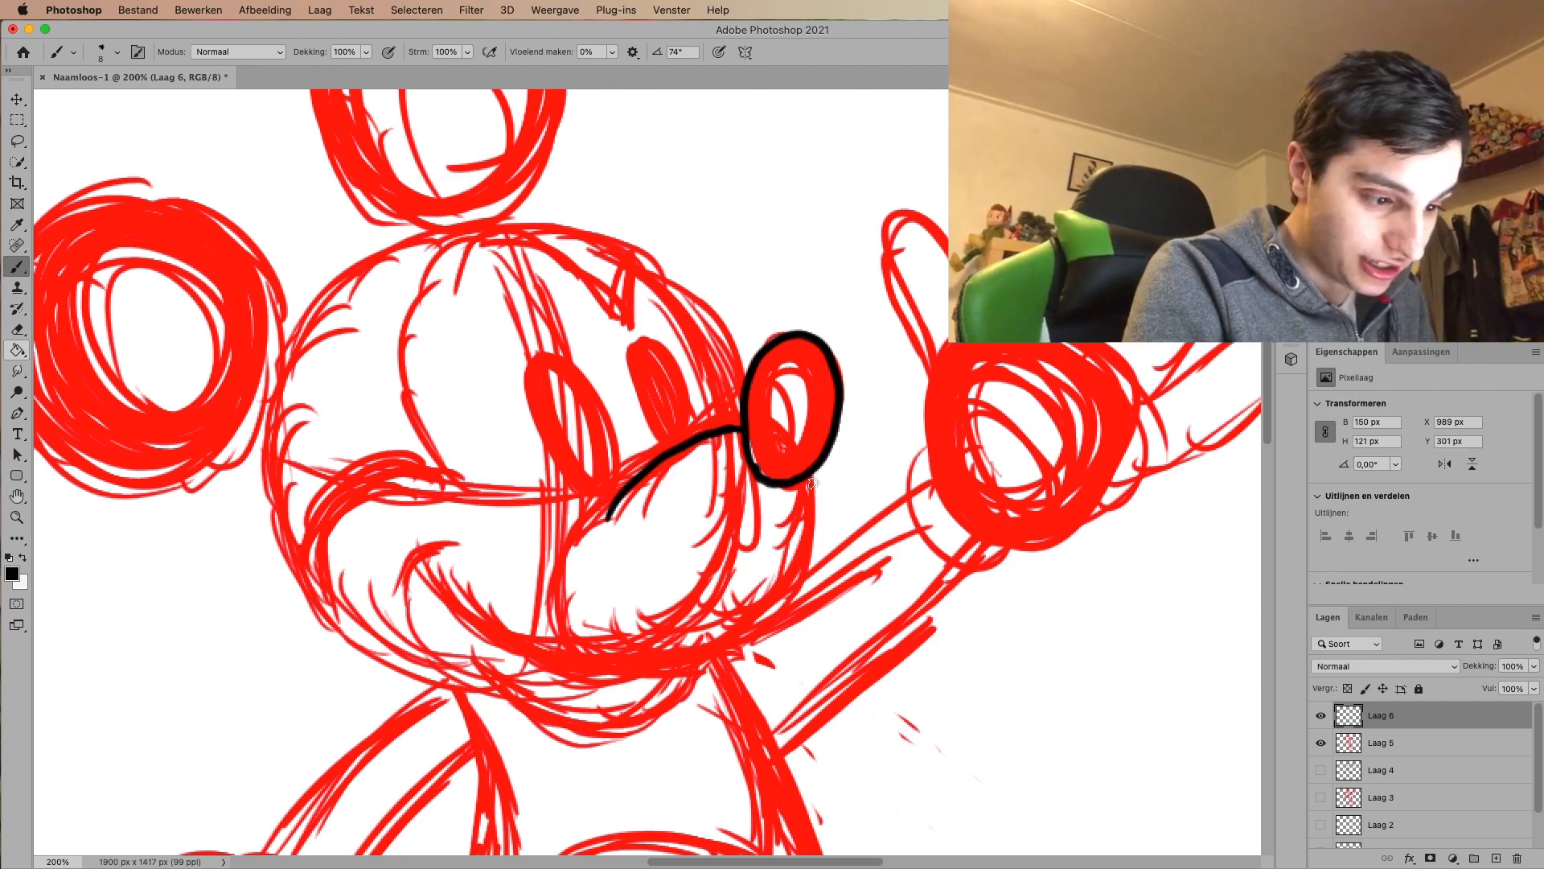
drag(611, 511, 473, 576)
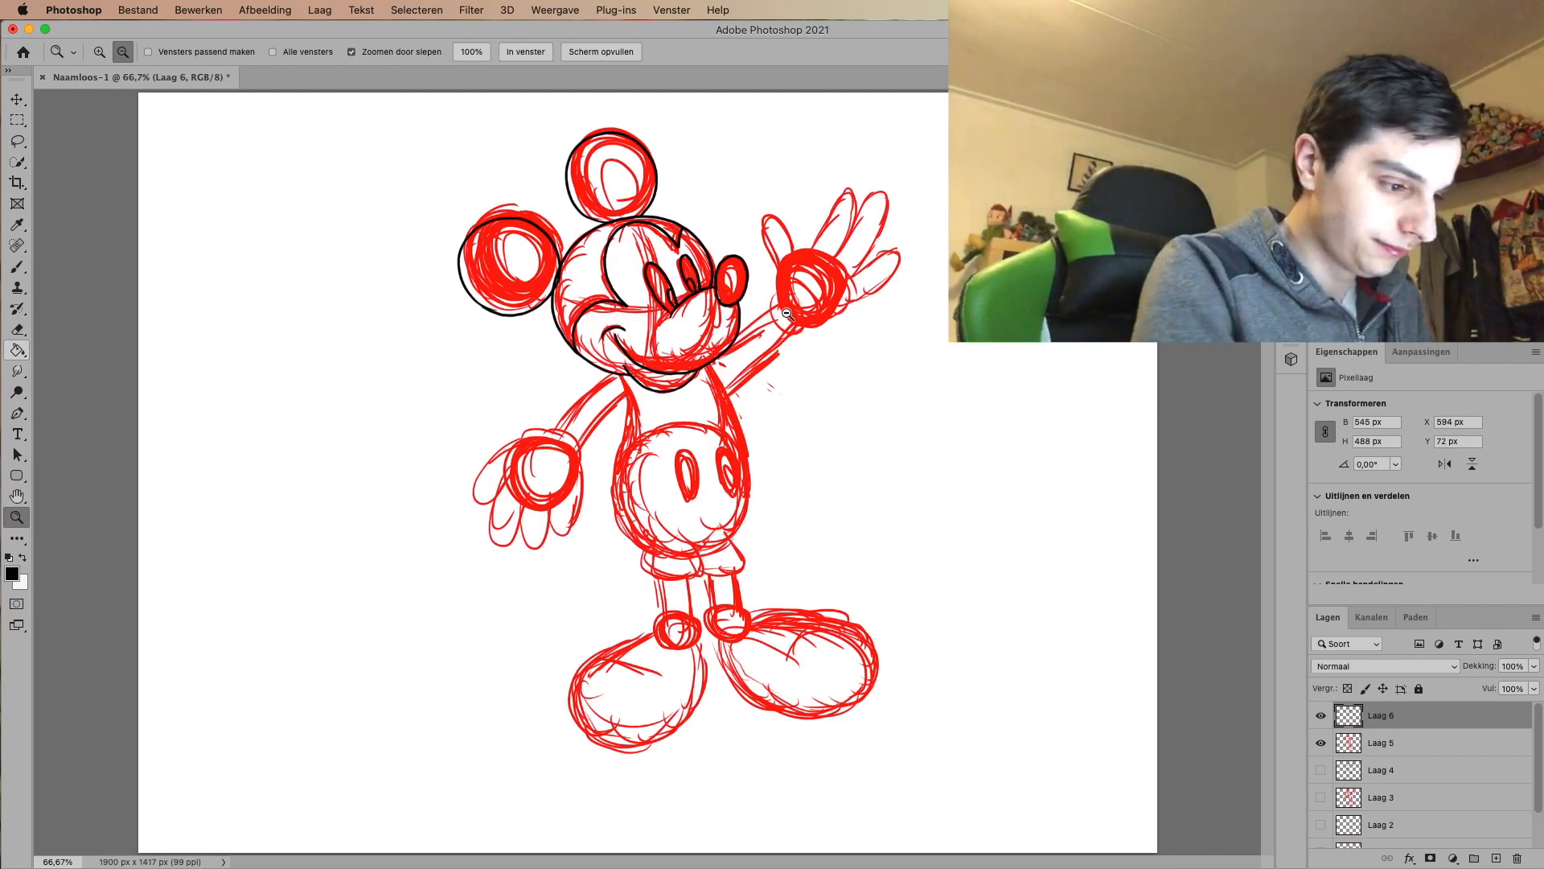
Step: Zoom in to 200% and scroll down to the lower body of the sketch
click(14, 99)
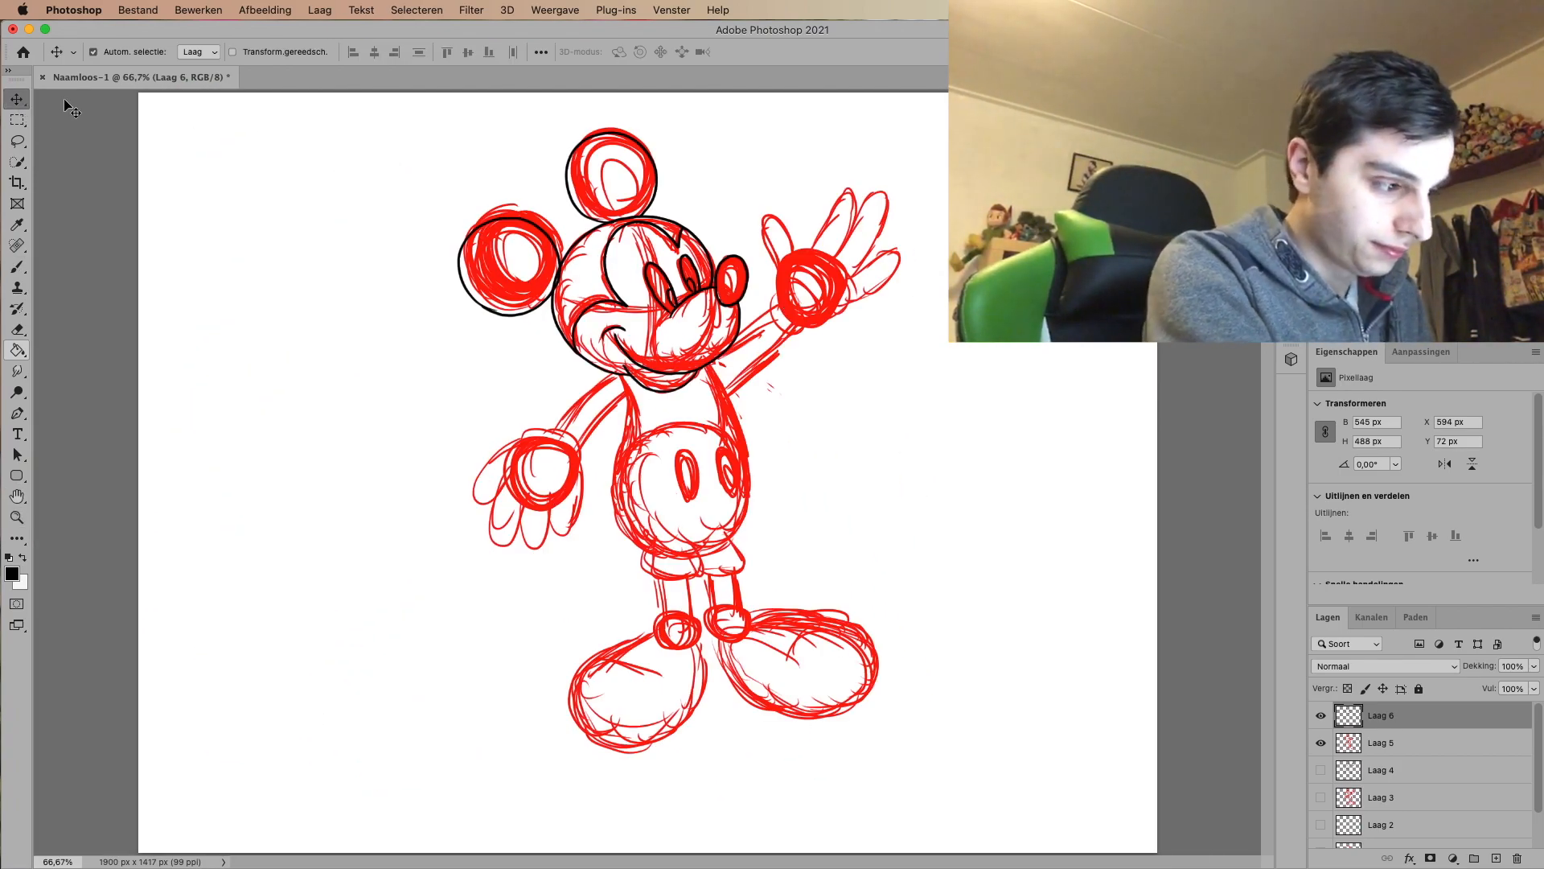
click(17, 119)
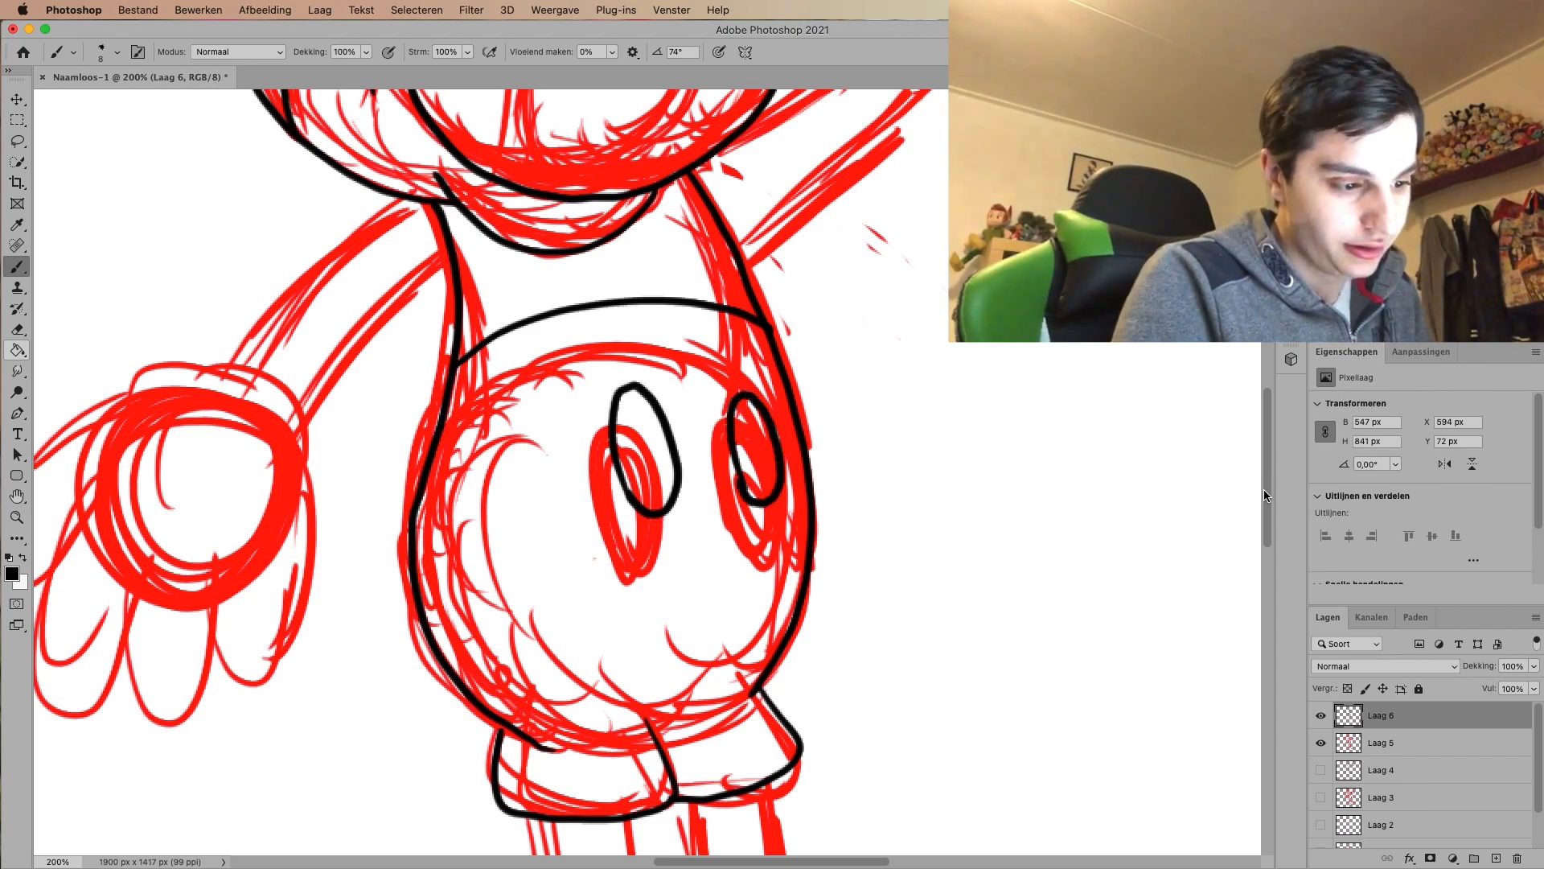
scroll(down, 3)
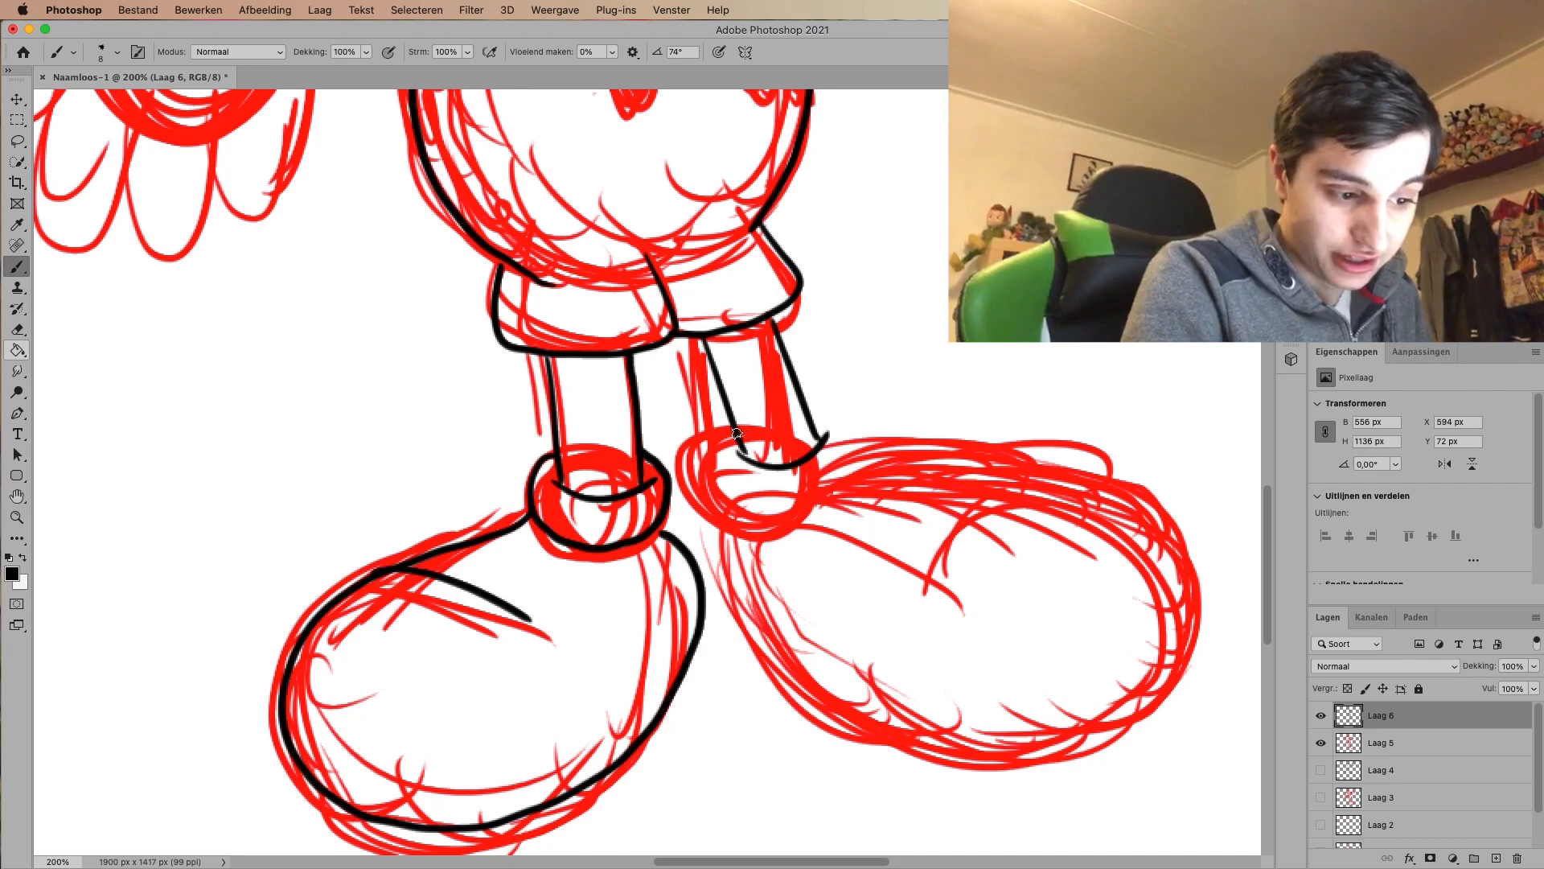
Step: Trace the right ankle cuff, right shoe and lowered arm in black
drag(733, 432, 853, 482)
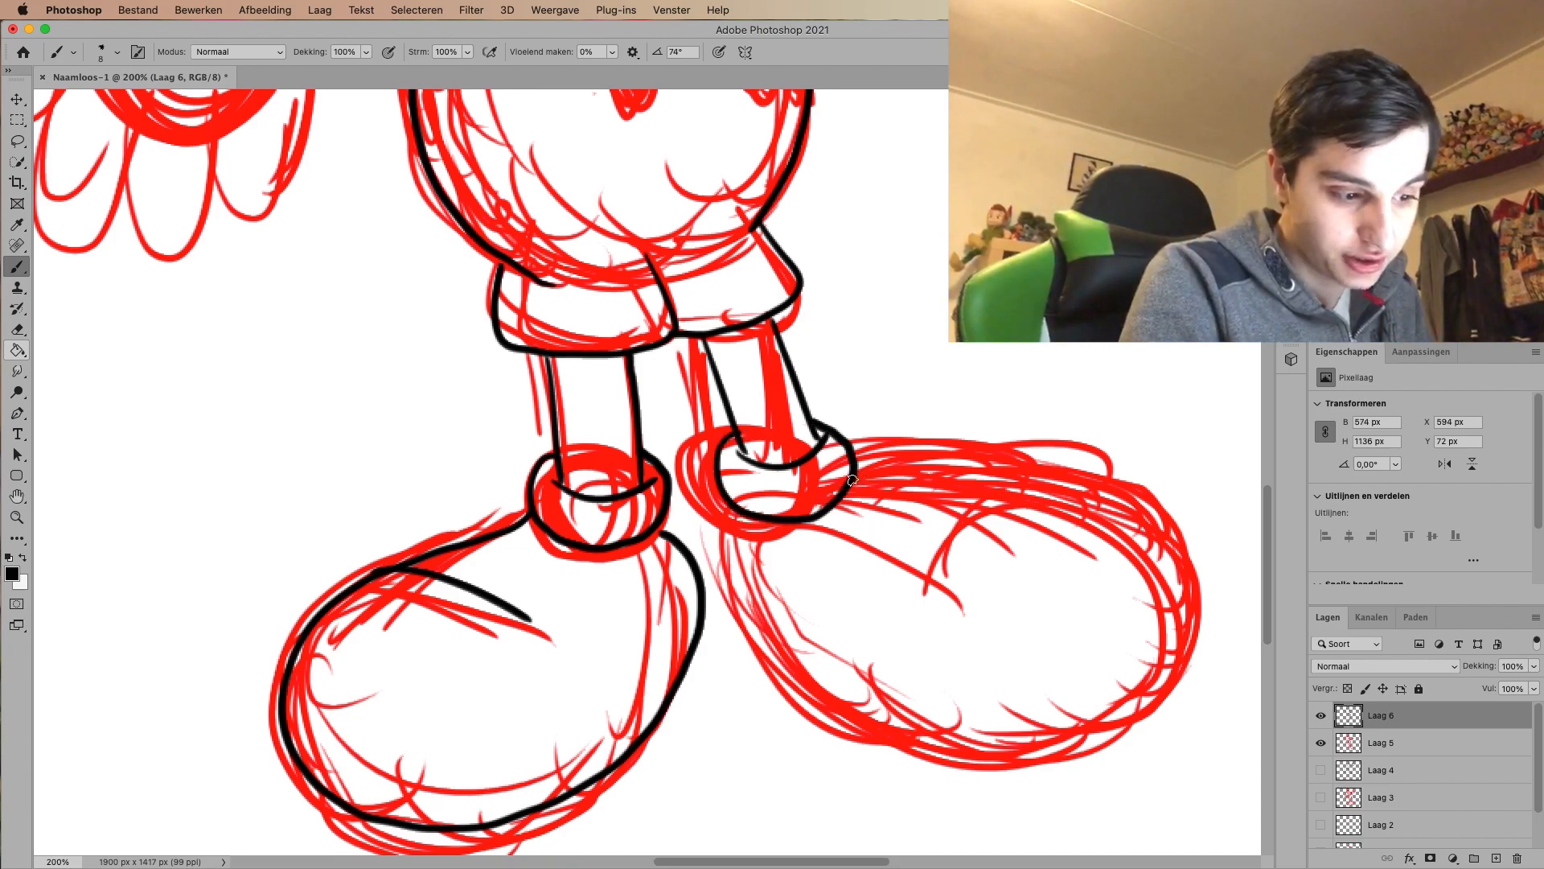
drag(836, 482, 748, 621)
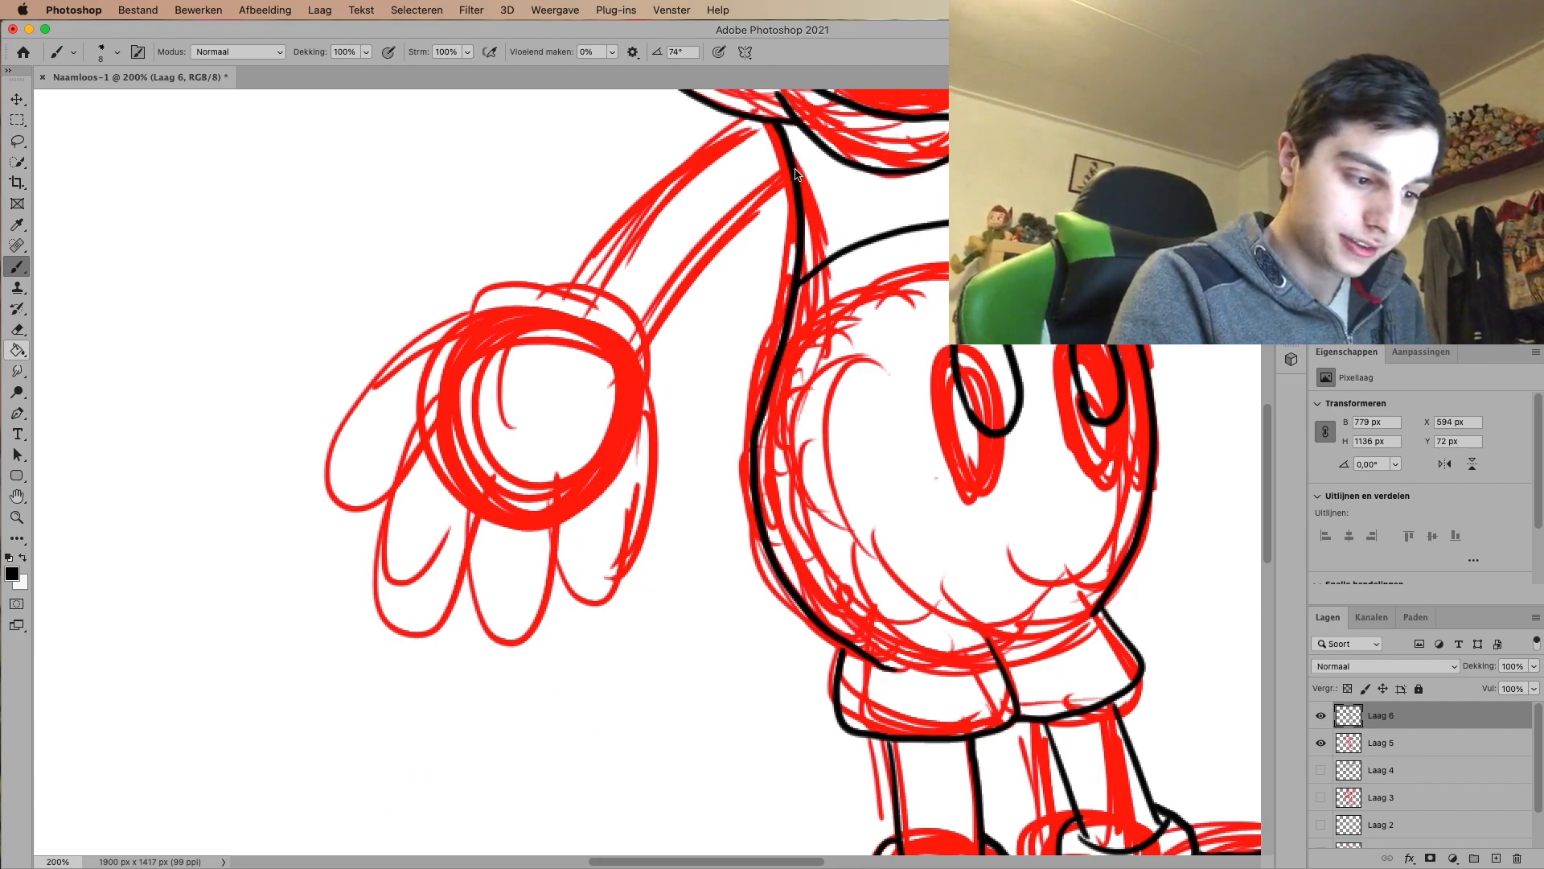
drag(818, 177, 591, 286)
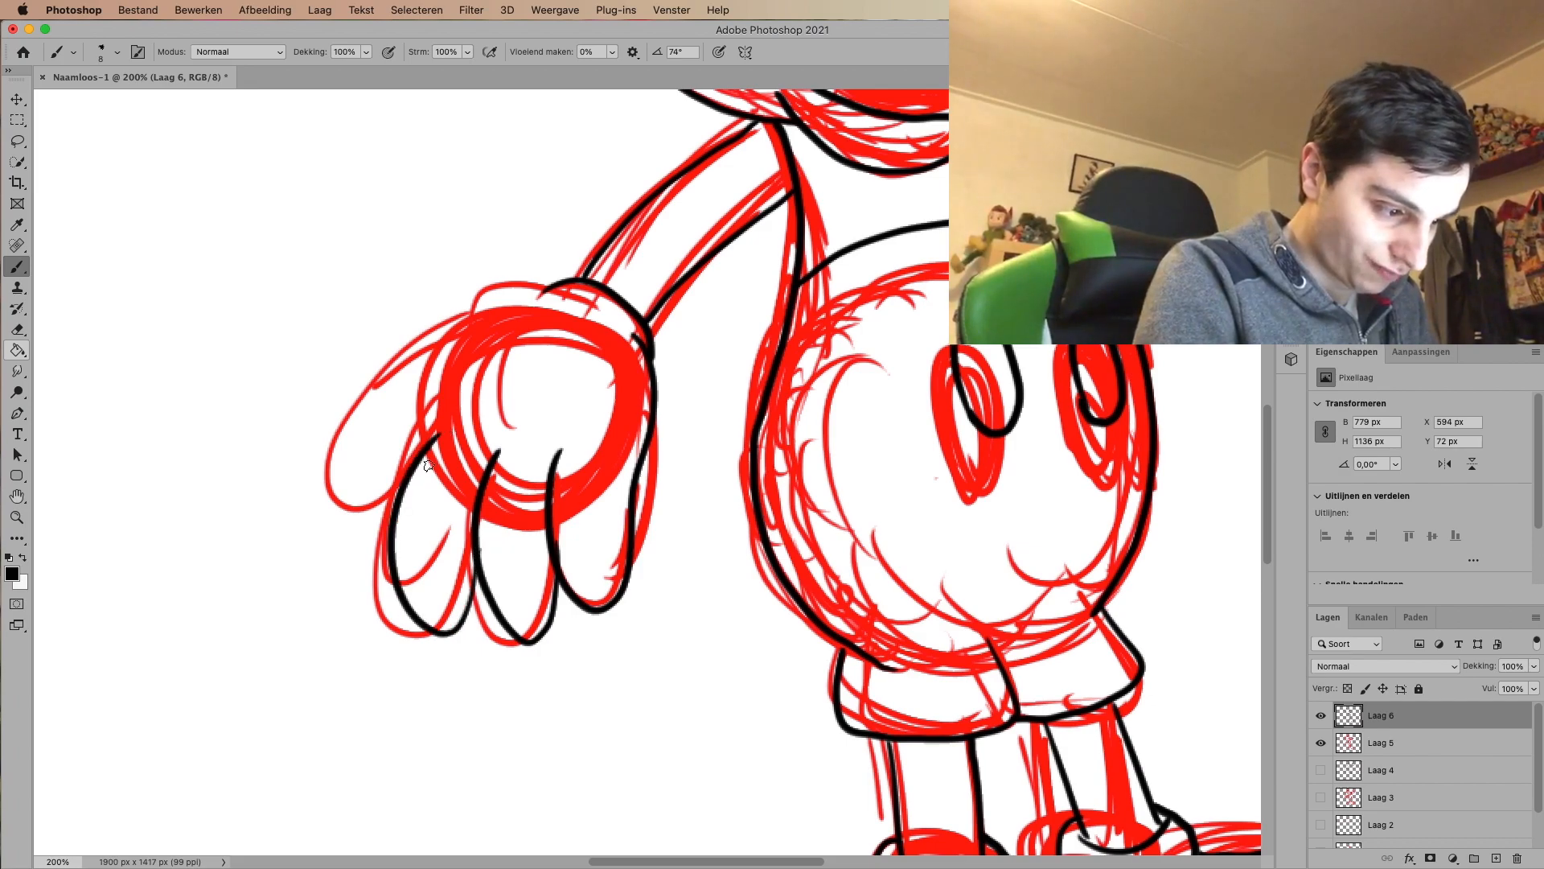
Step: Undo the last black brush stroke via Bewerken > Laatste status in-/uitschakelen
click(198, 9)
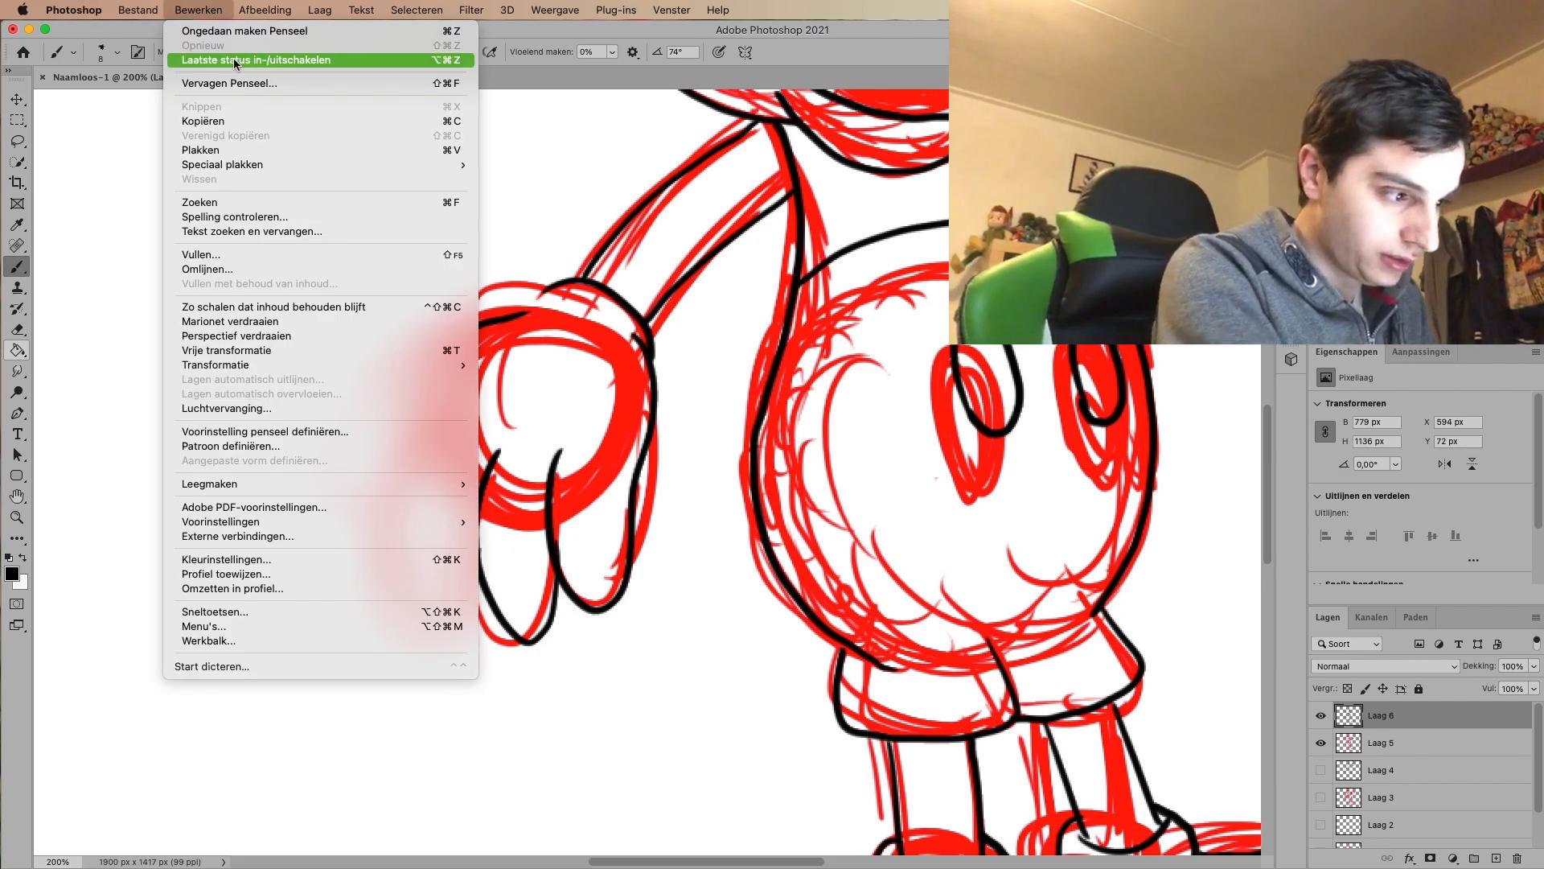
click(249, 60)
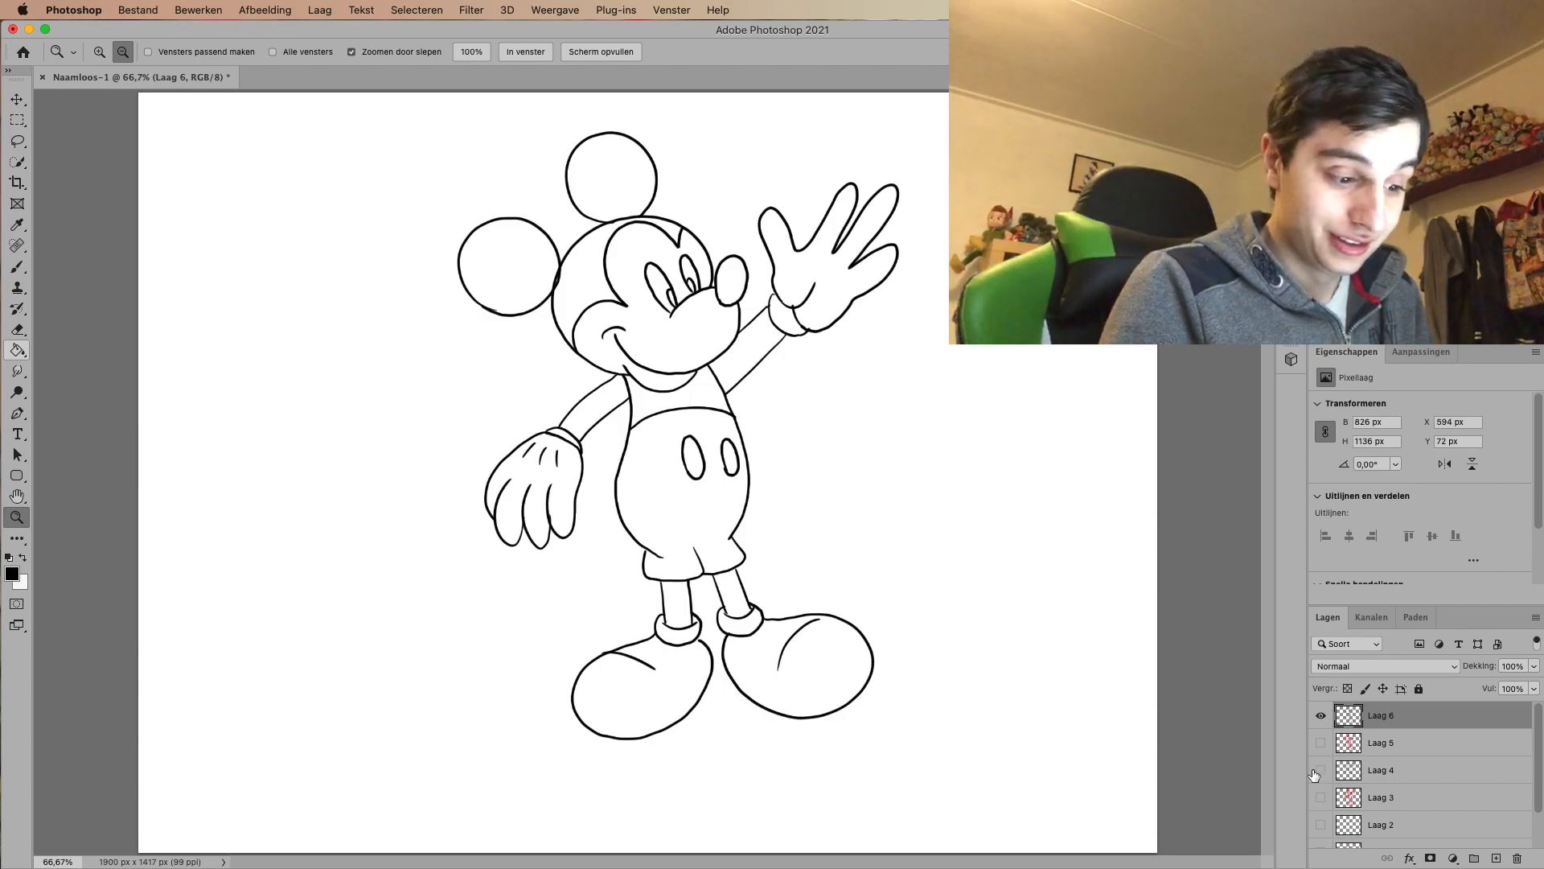
mouse_move(1319, 770)
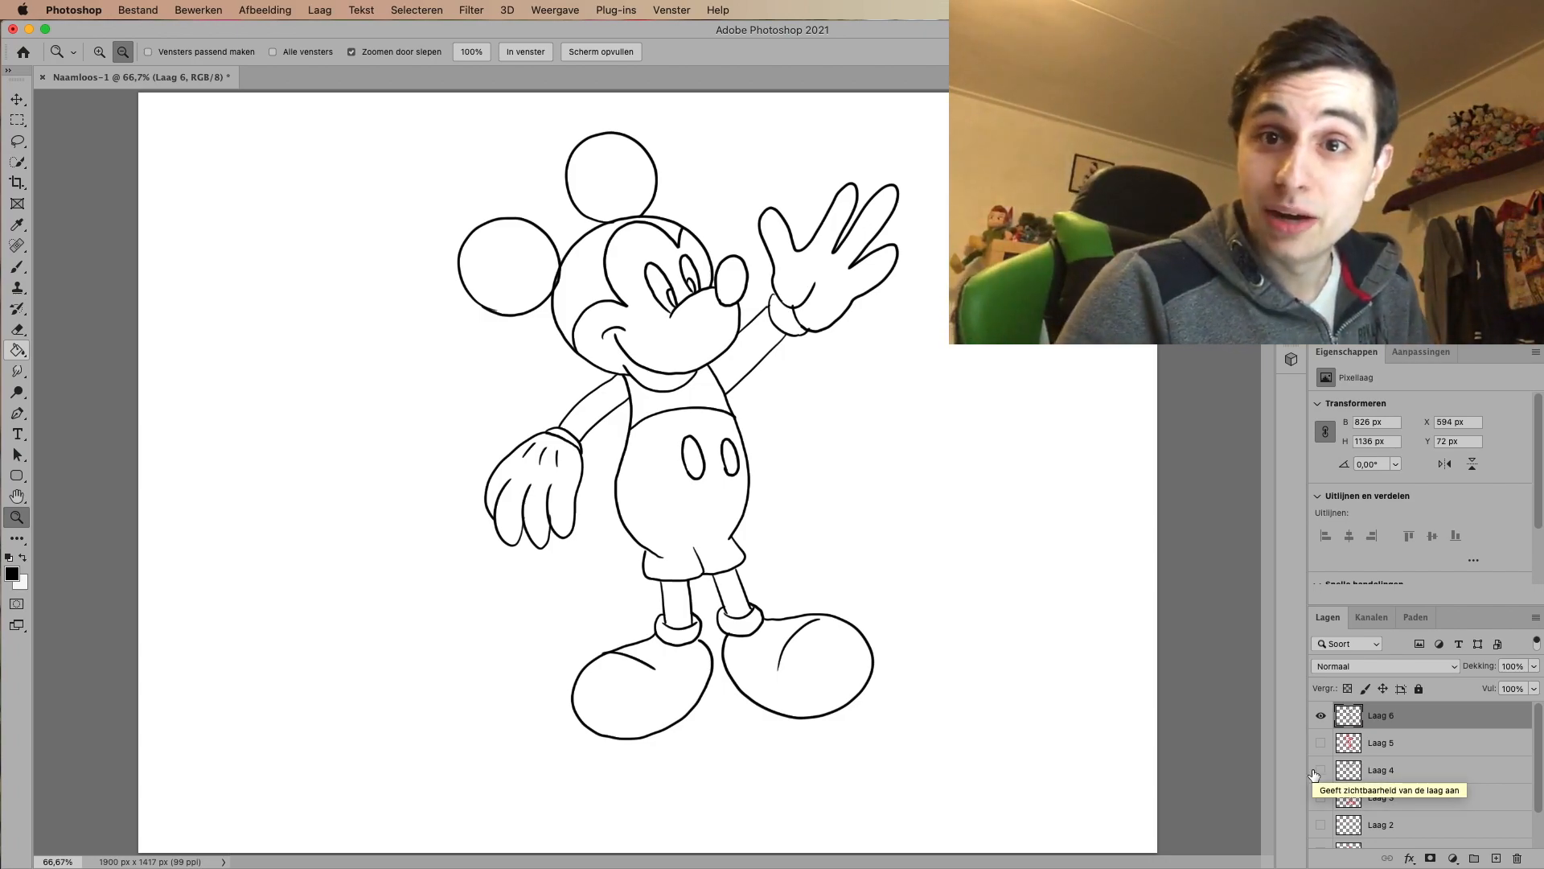